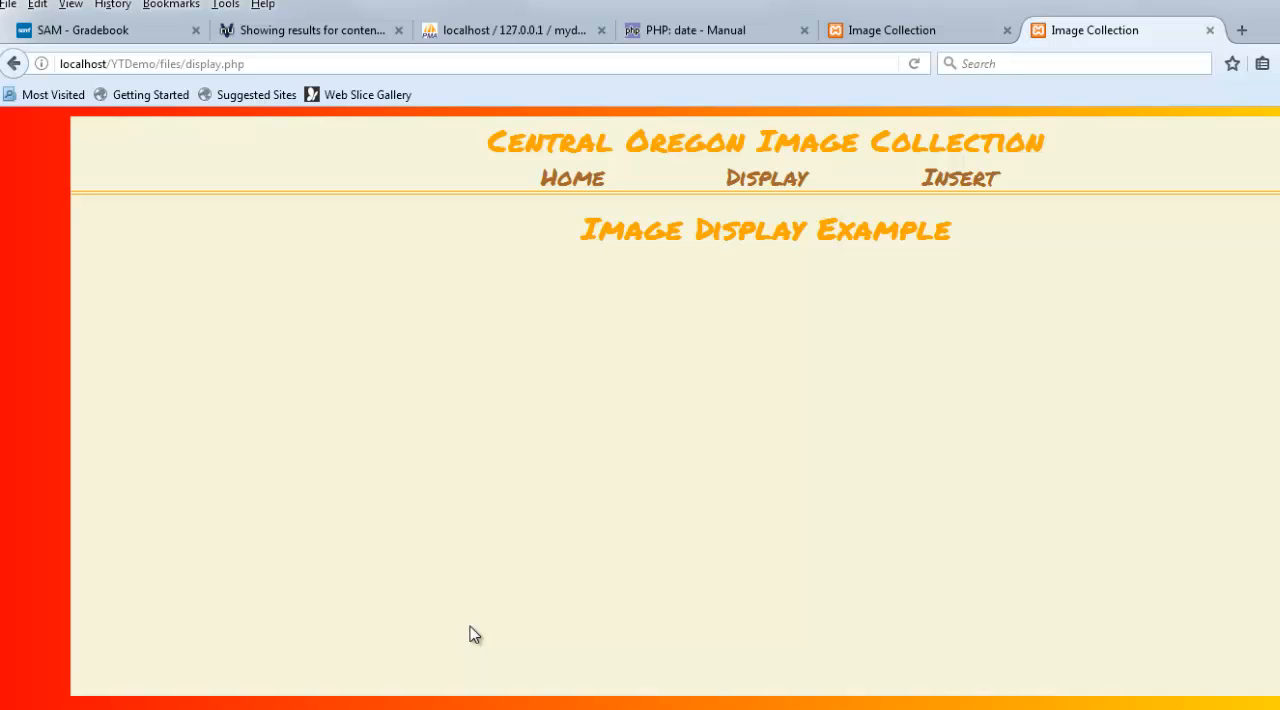
pyautogui.moveTo(537, 510)
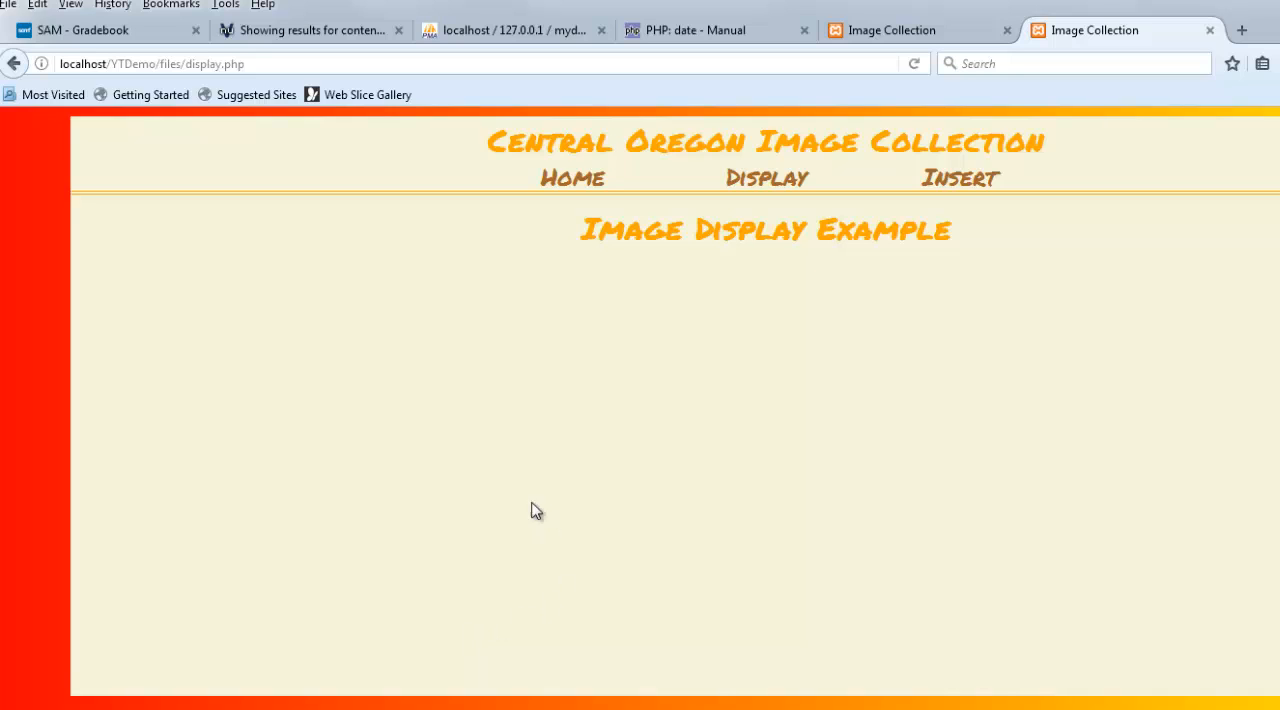
pyautogui.moveTo(584, 294)
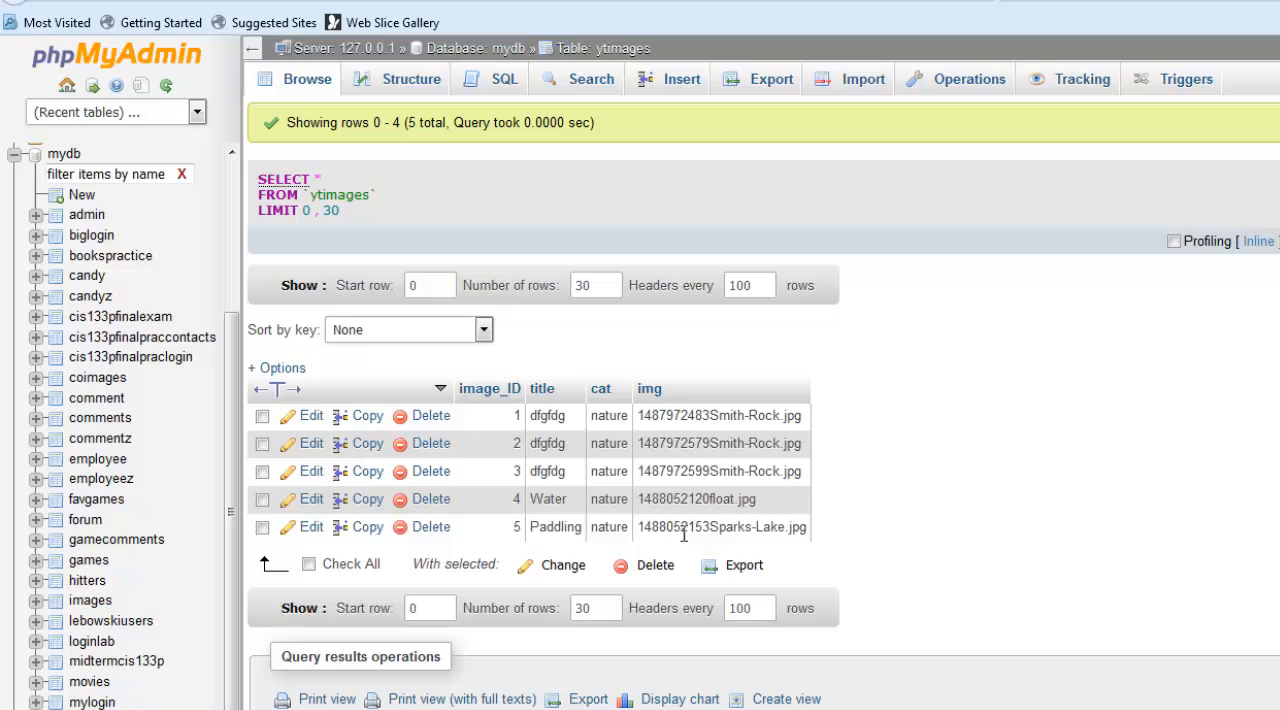
pyautogui.moveTo(815, 580)
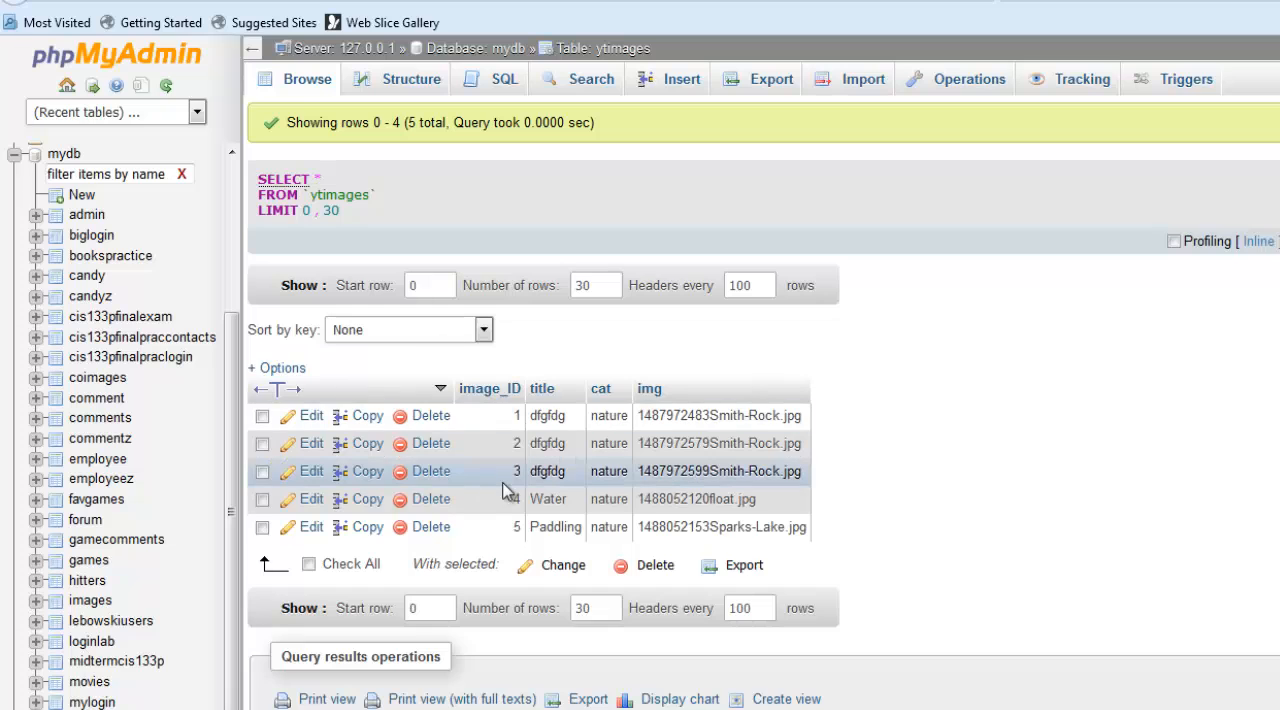
pyautogui.moveTo(490, 422)
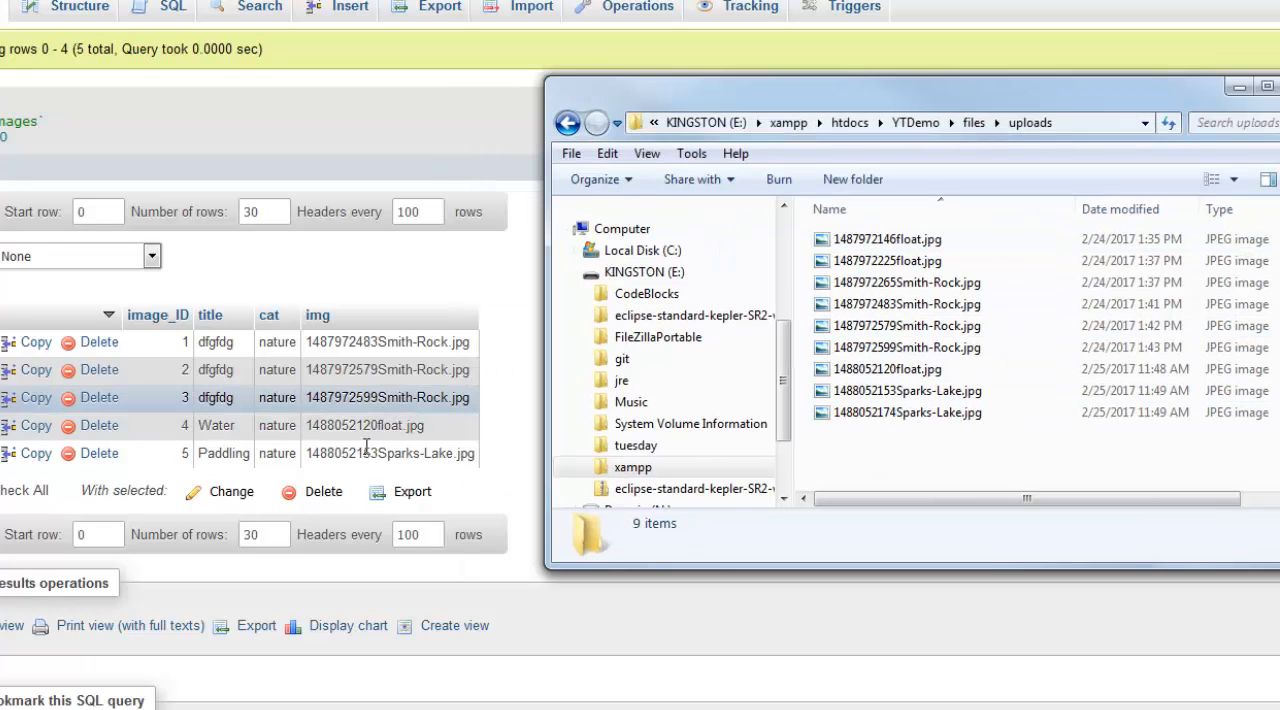
pyautogui.moveTo(905, 347)
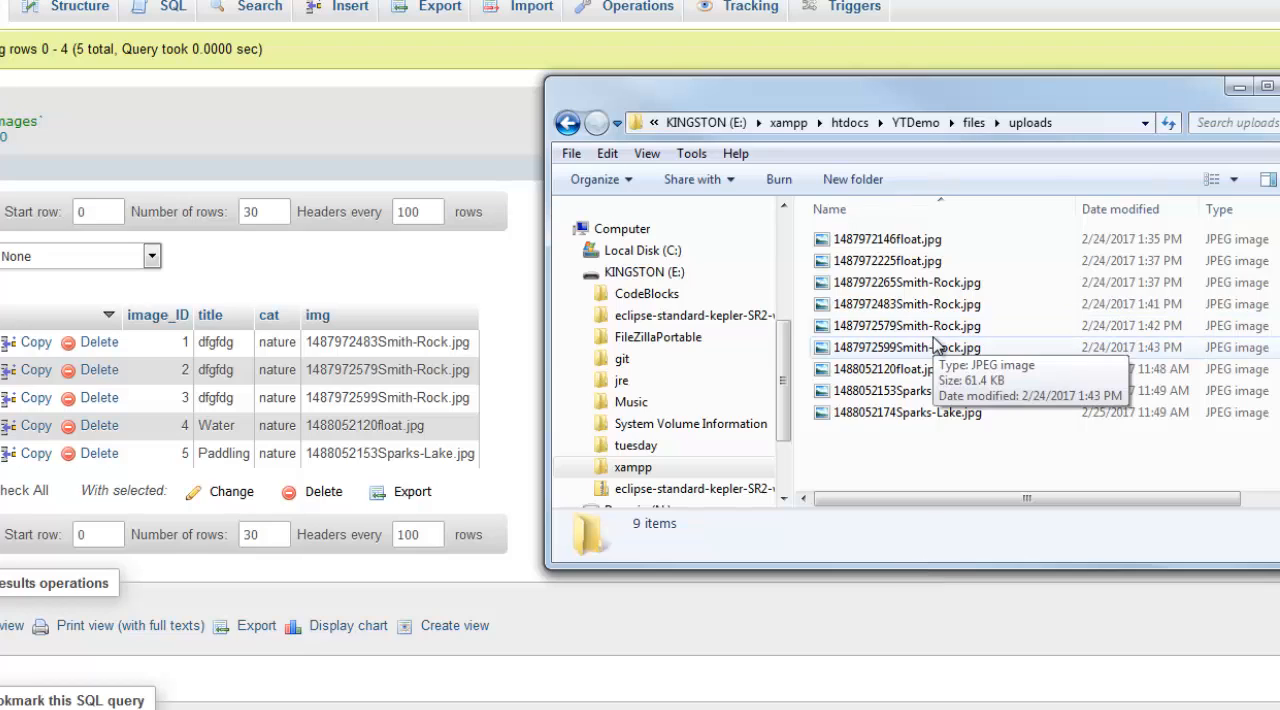
pyautogui.moveTo(910, 412)
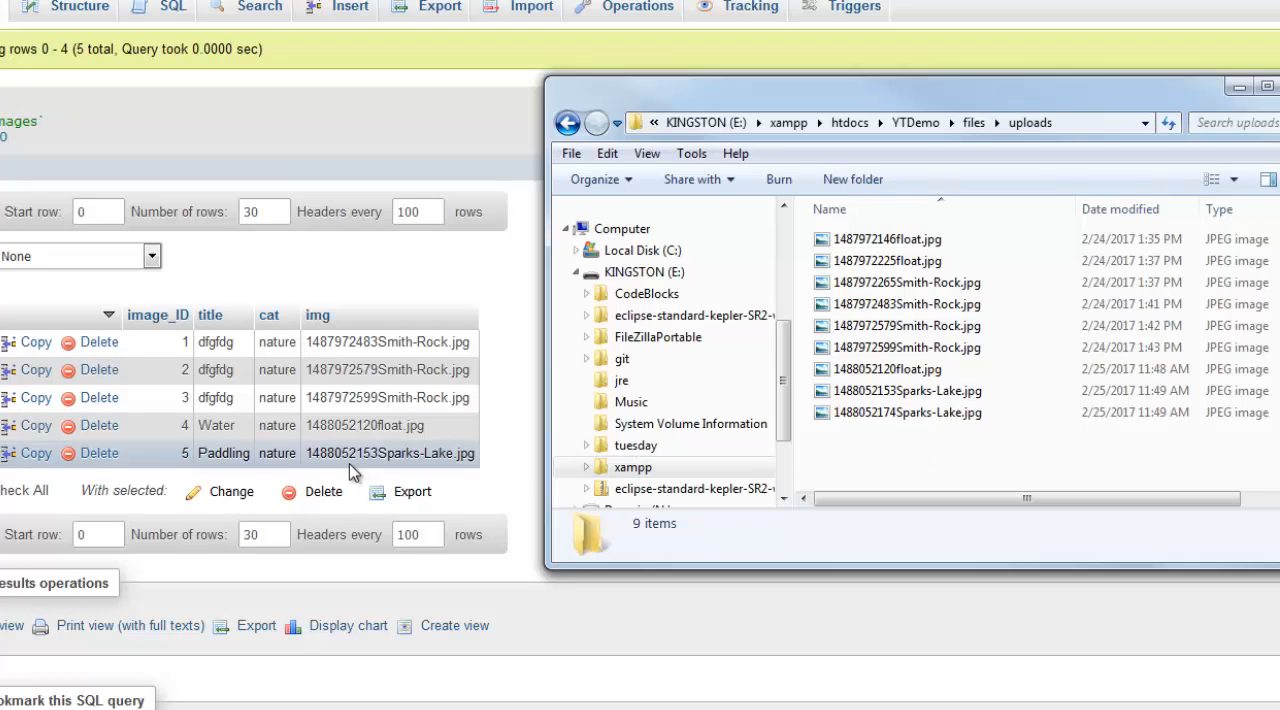
pyautogui.moveTo(517, 467)
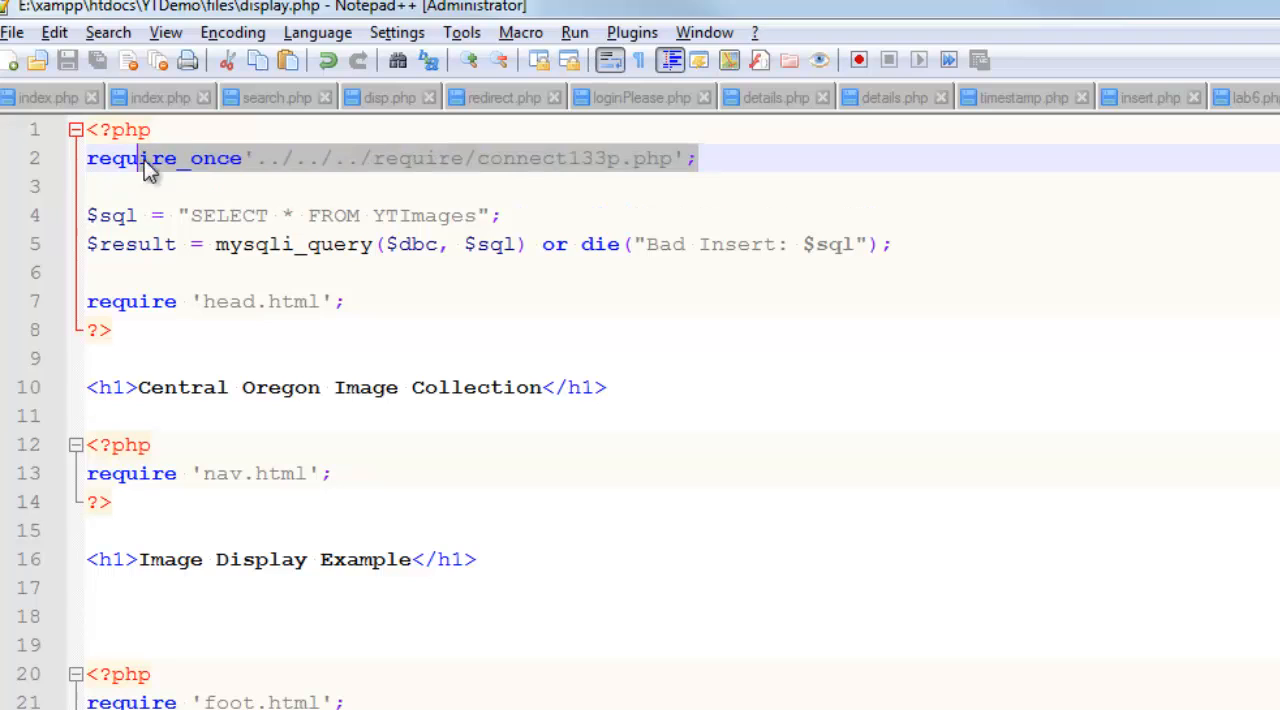
# Switch to display.php and add blank lines after the Image Display Example h1
pyautogui.click(110, 215)
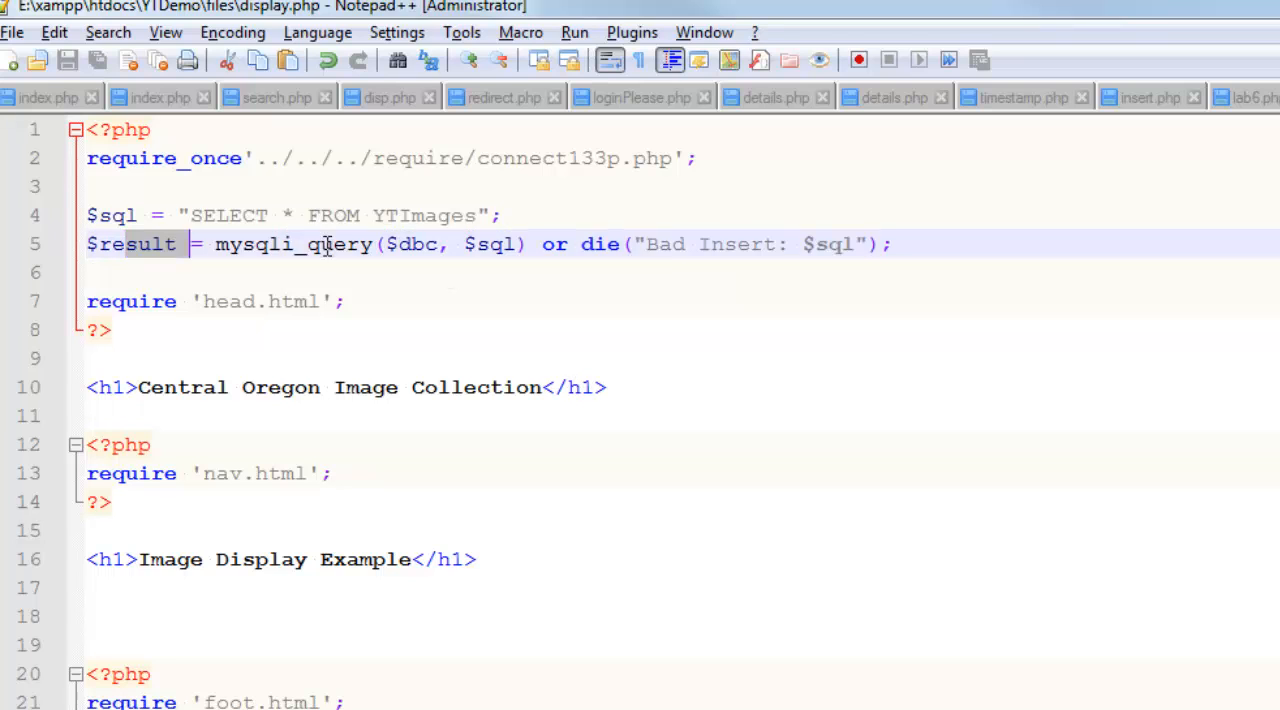
pyautogui.click(217, 215)
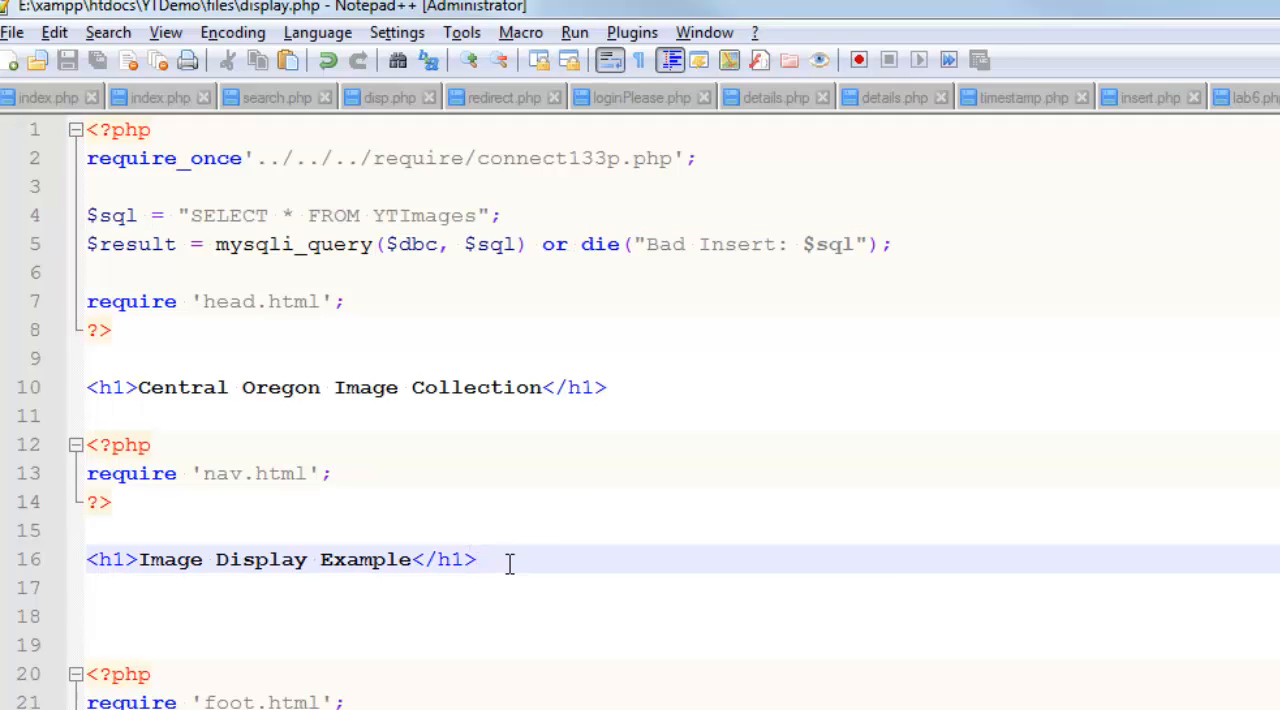
pyautogui.click(478, 559)
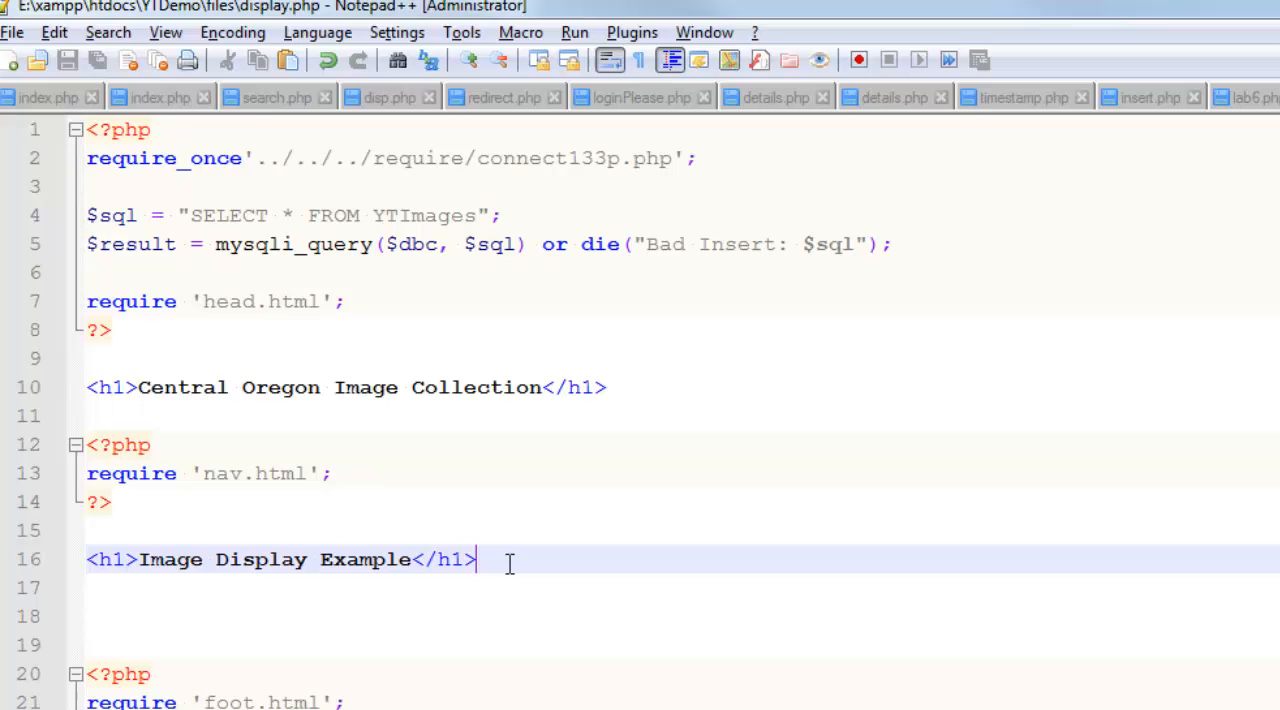
pyautogui.press('enter')
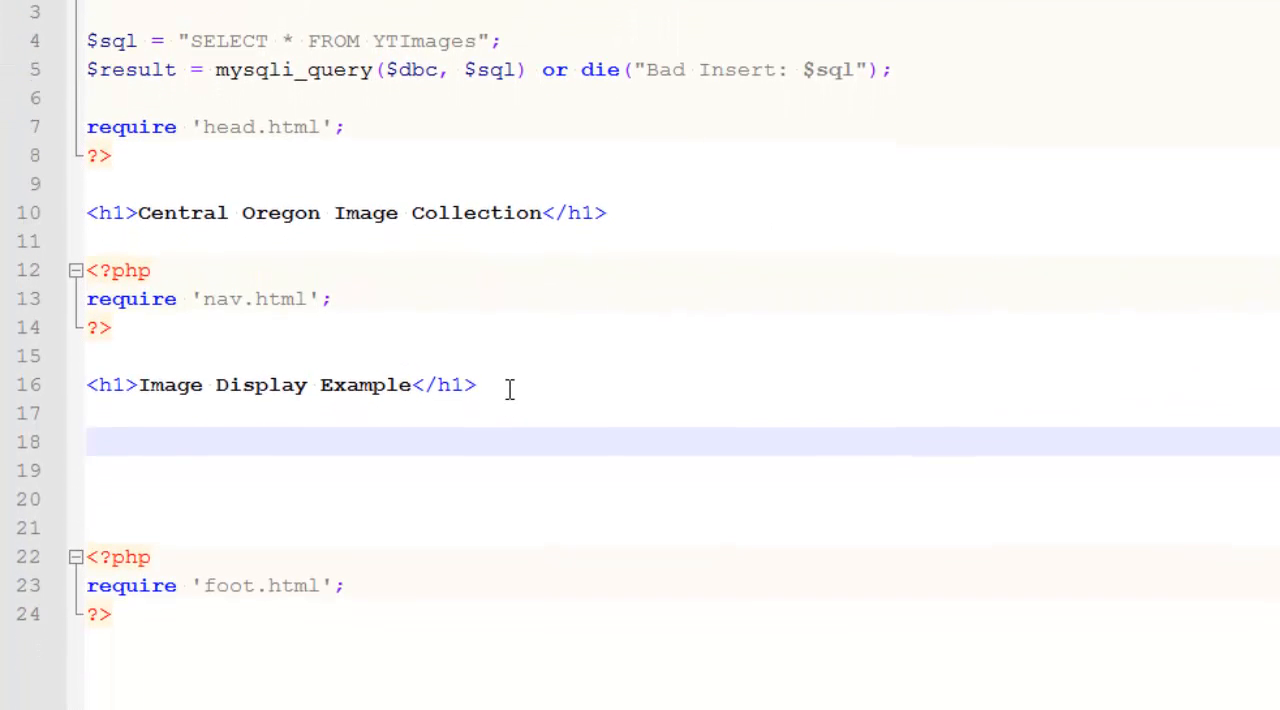
# Type an empty <table></table> element on the blank lines below the heading
pyautogui.write('<table')
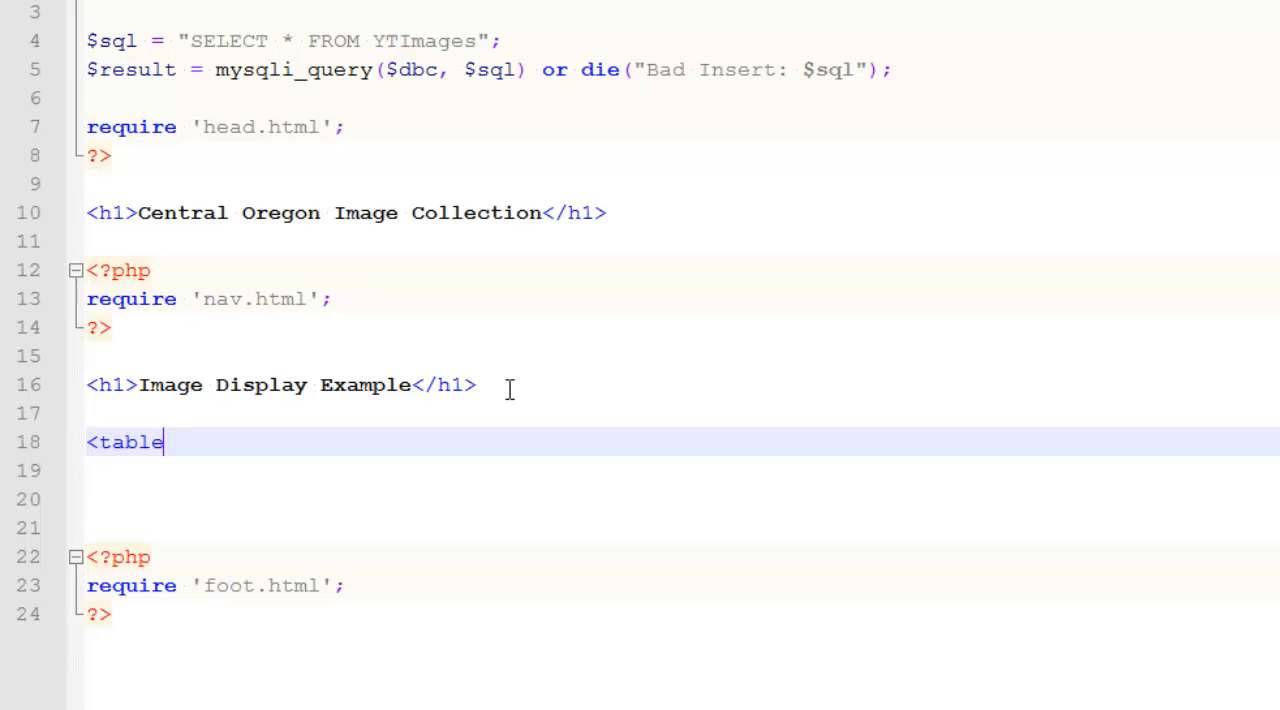
pyautogui.write('>')
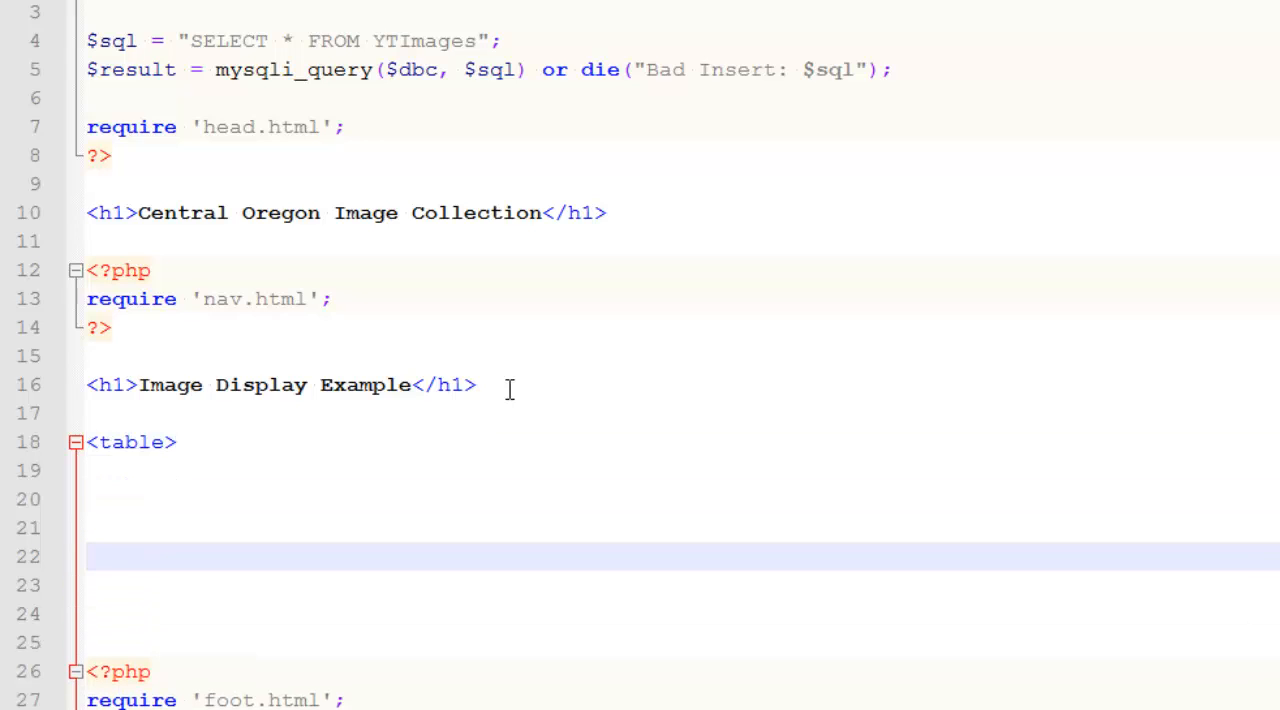
pyautogui.write('</table>')
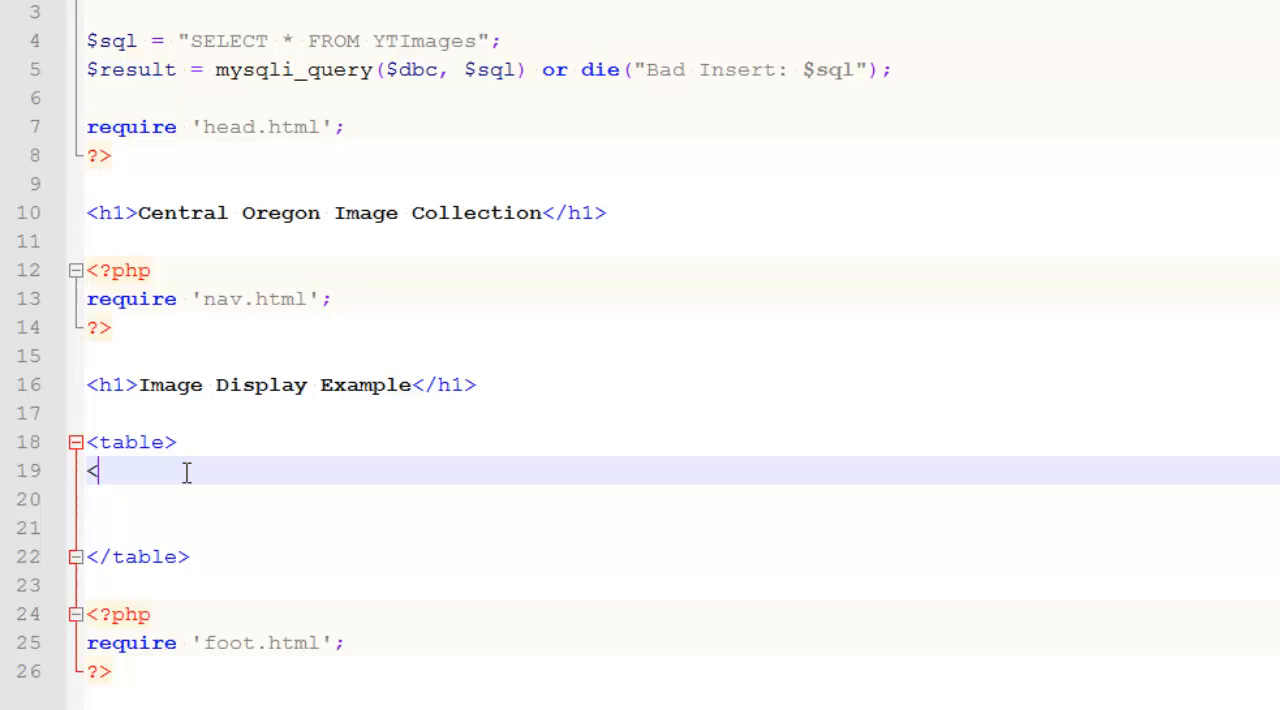
# Write while($row = mysqli_fetch_assoc($result)) { } in a PHP block inside the table
pyautogui.write('?php')
pyautogui.write('?>')
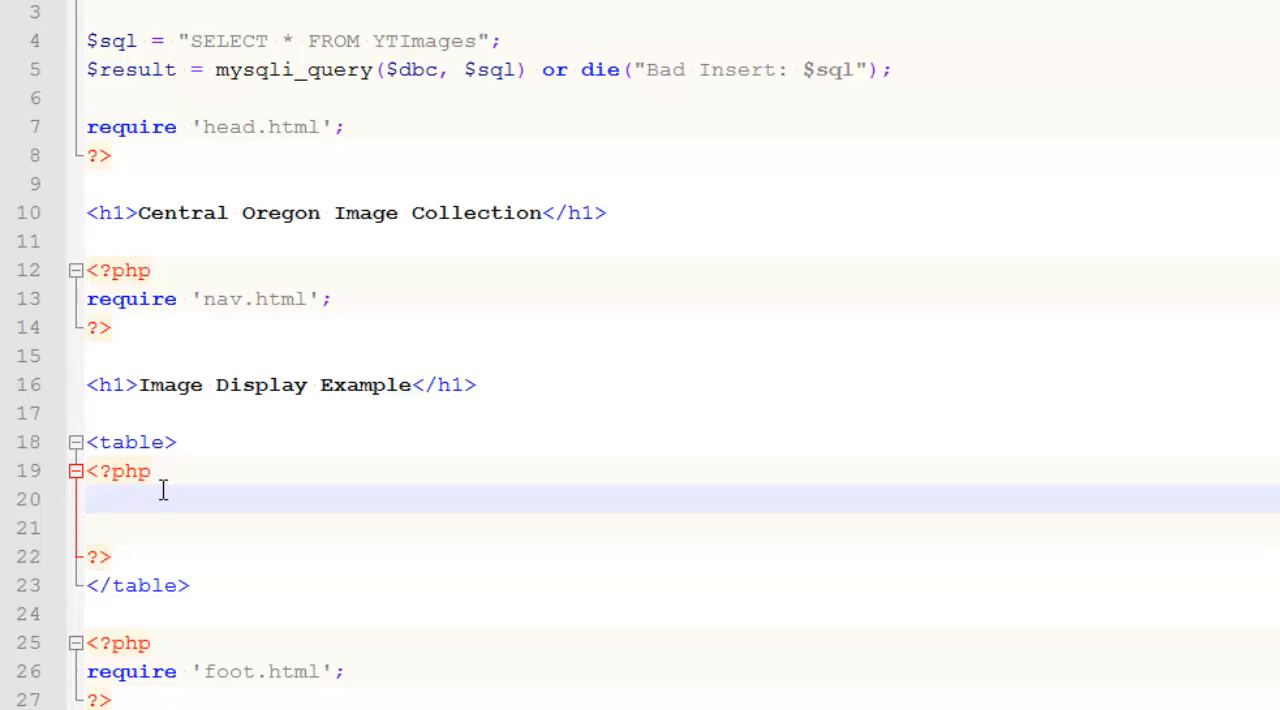
pyautogui.moveTo(214, 524)
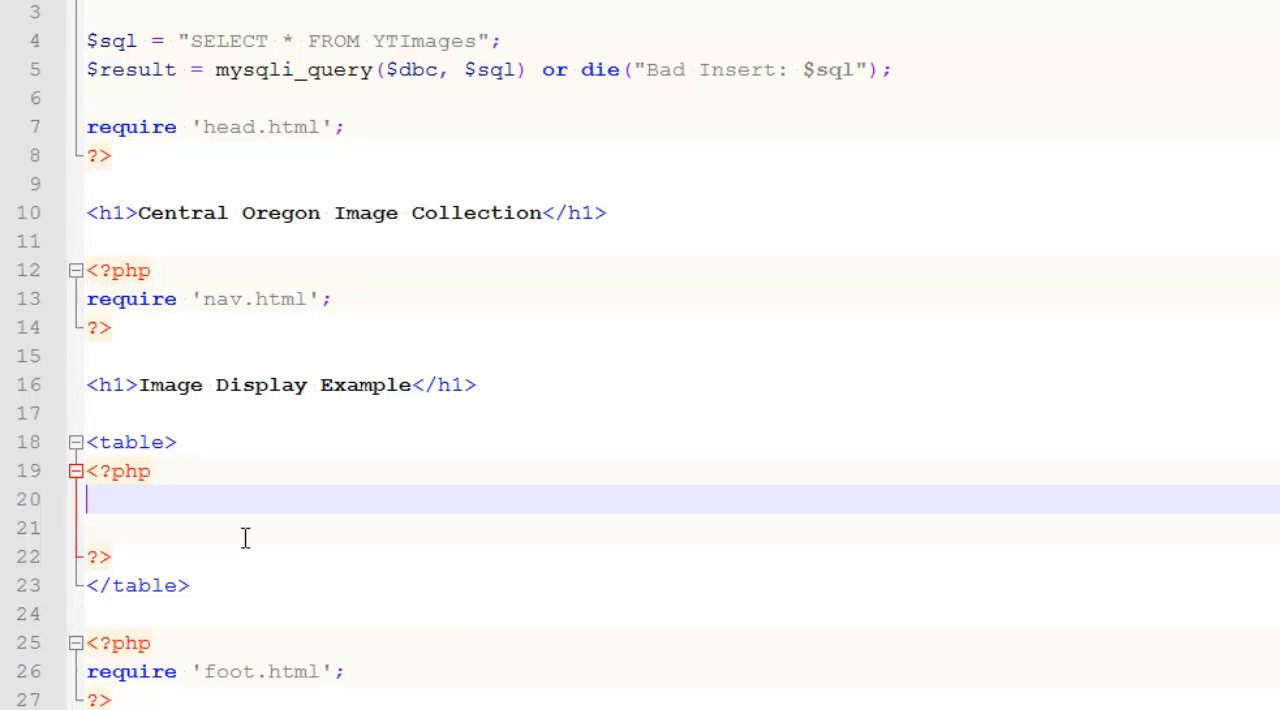
pyautogui.write('while()')
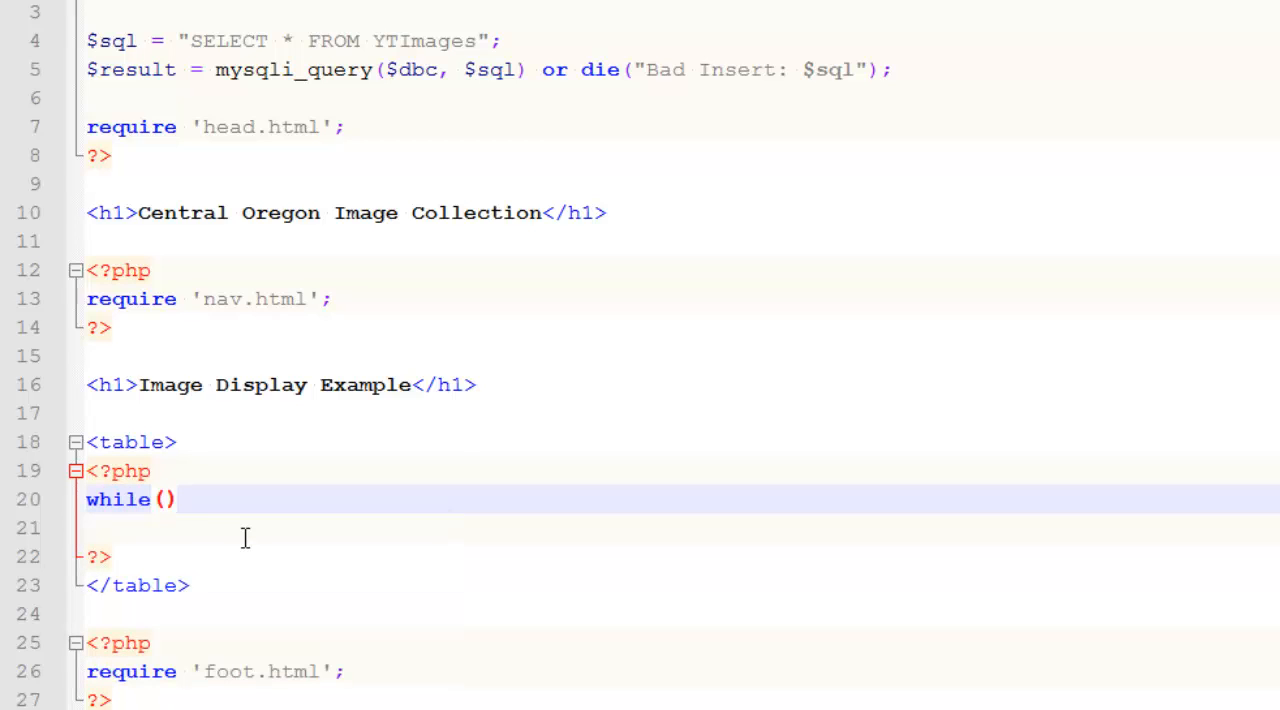
pyautogui.write('$row')
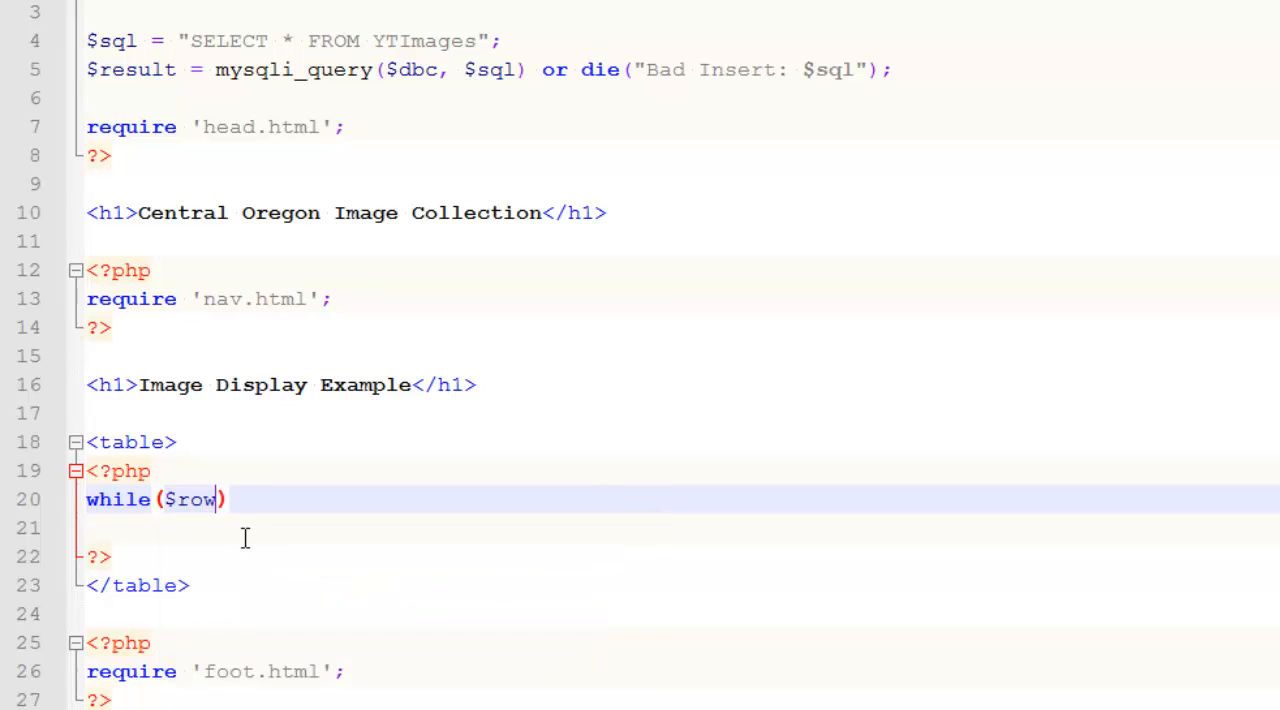
pyautogui.write('= m')
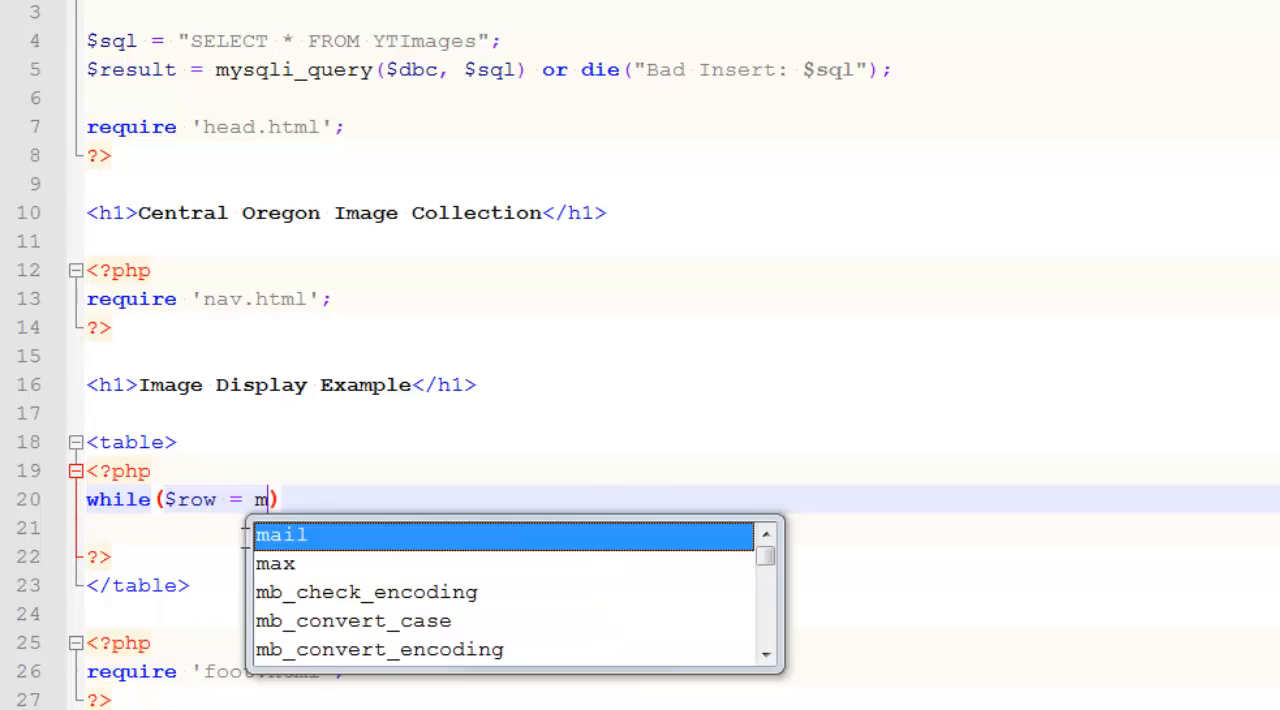
pyautogui.write('ysqli_fetch_assoc (')
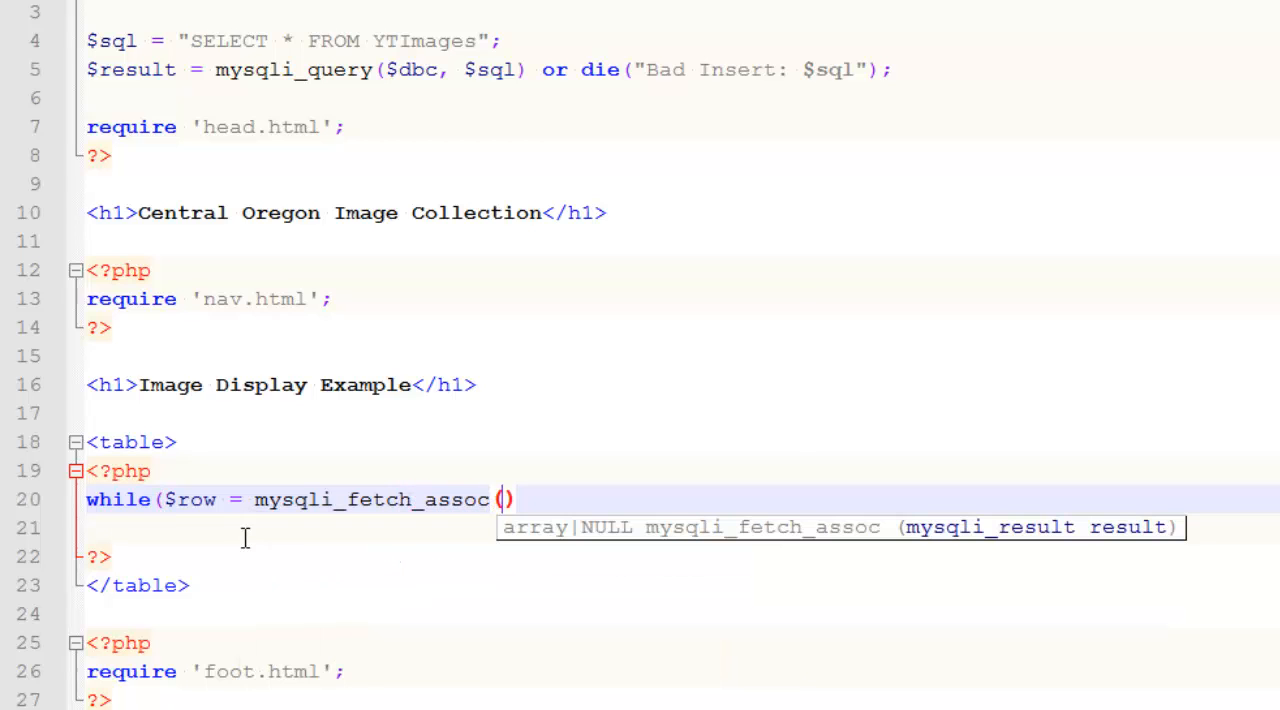
pyautogui.write('$')
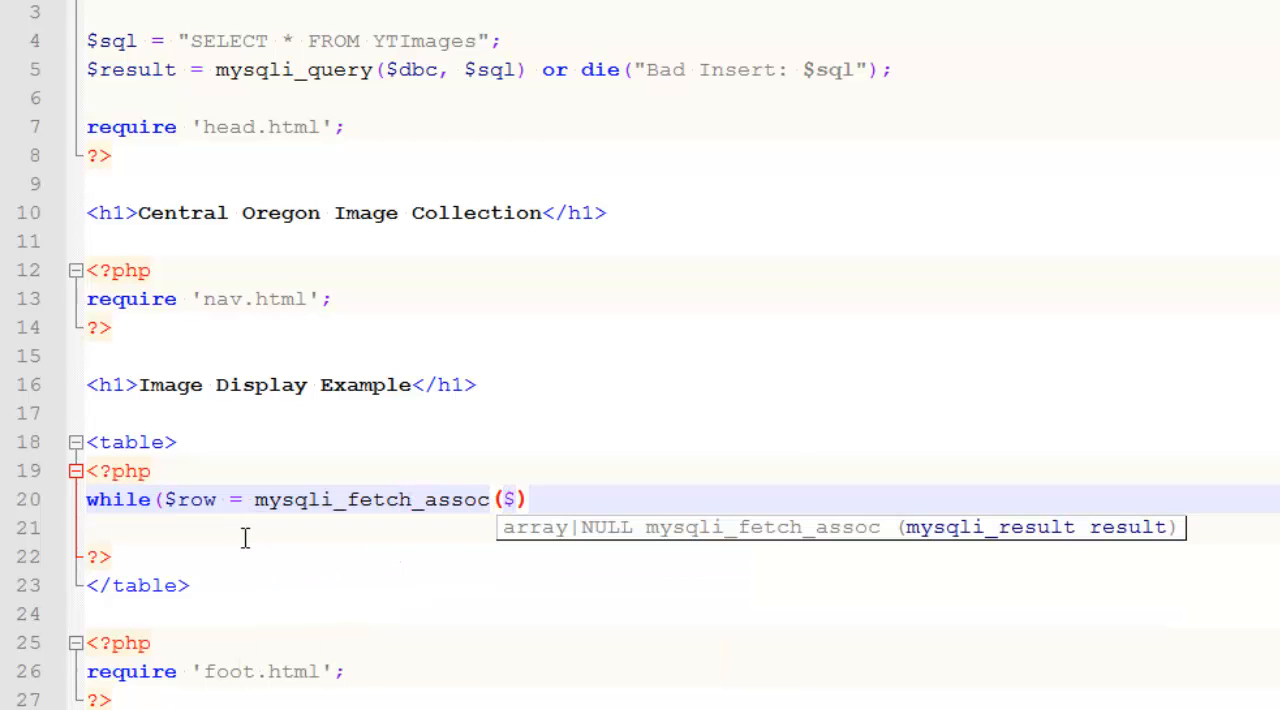
pyautogui.write('result')
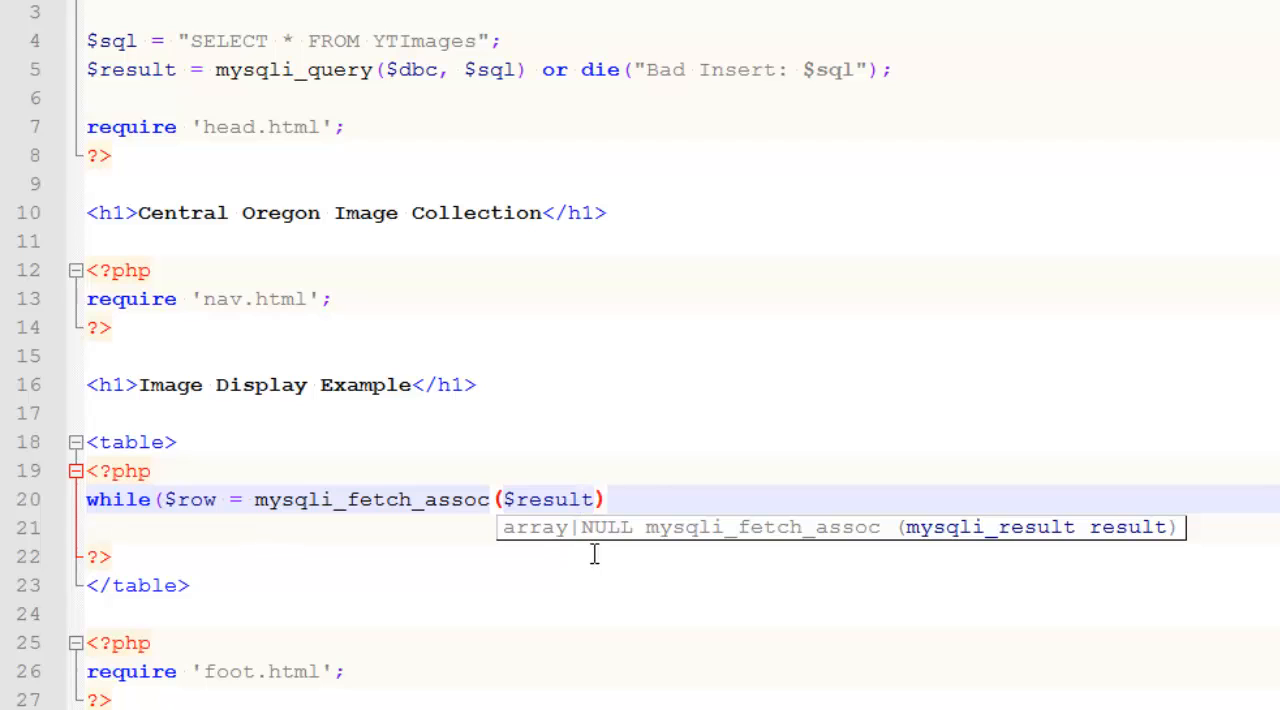
pyautogui.write(')')
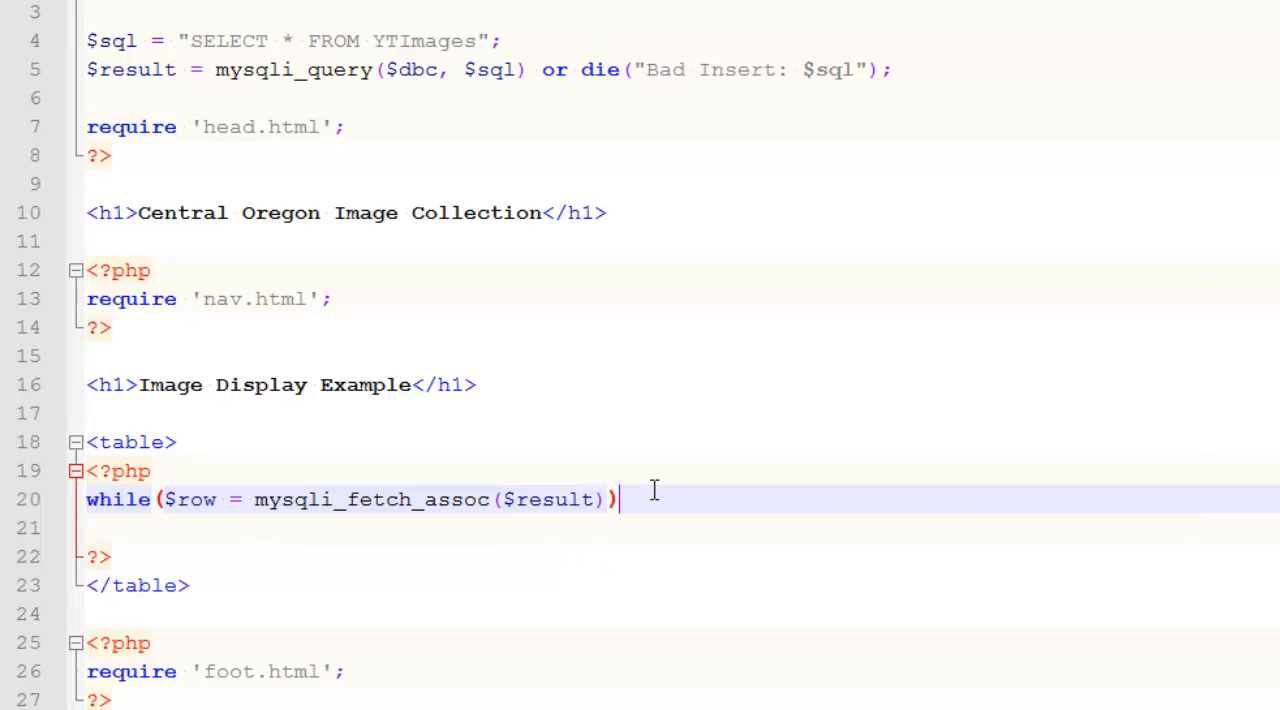
pyautogui.write('{')
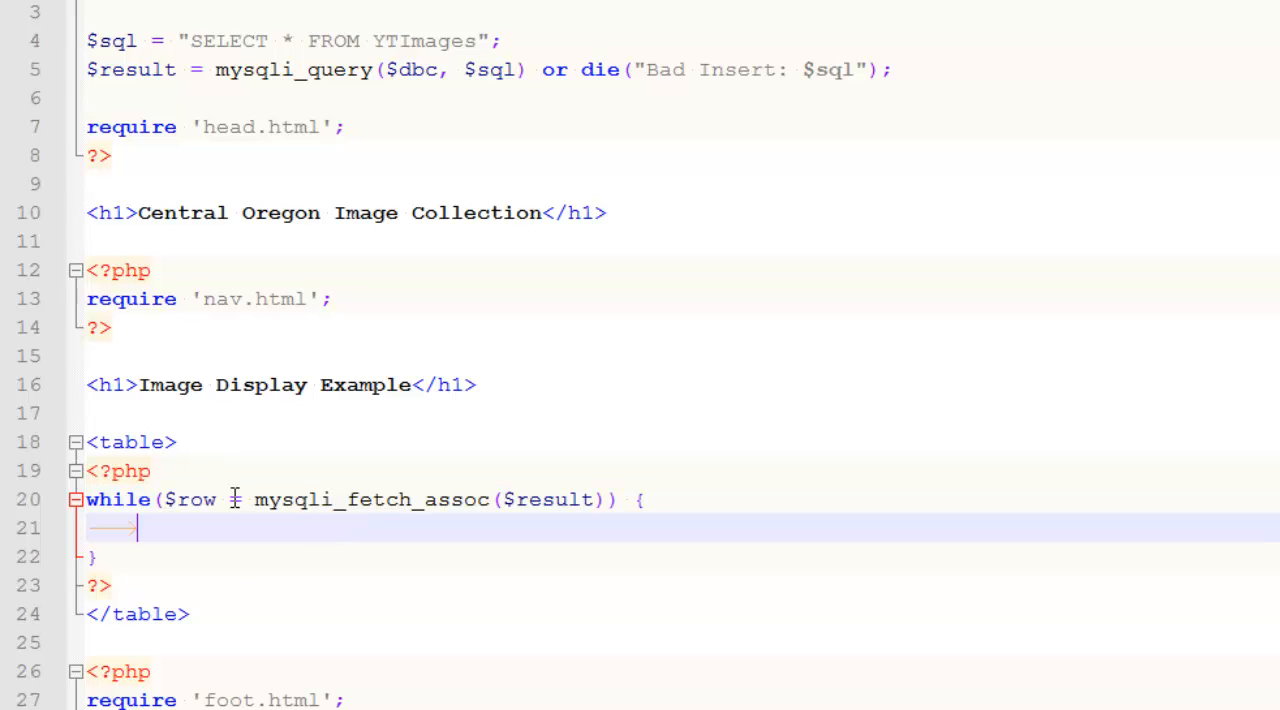
pyautogui.doubleClick(290, 499)
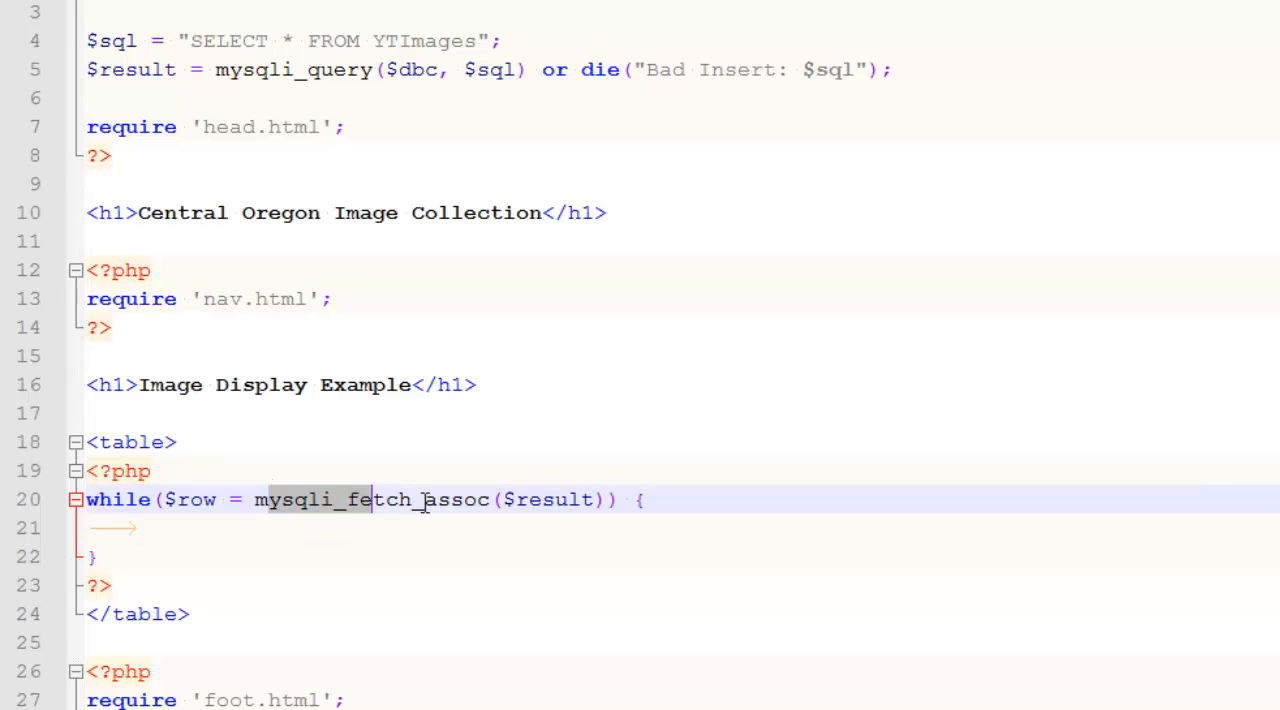
pyautogui.doubleClick(135, 69)
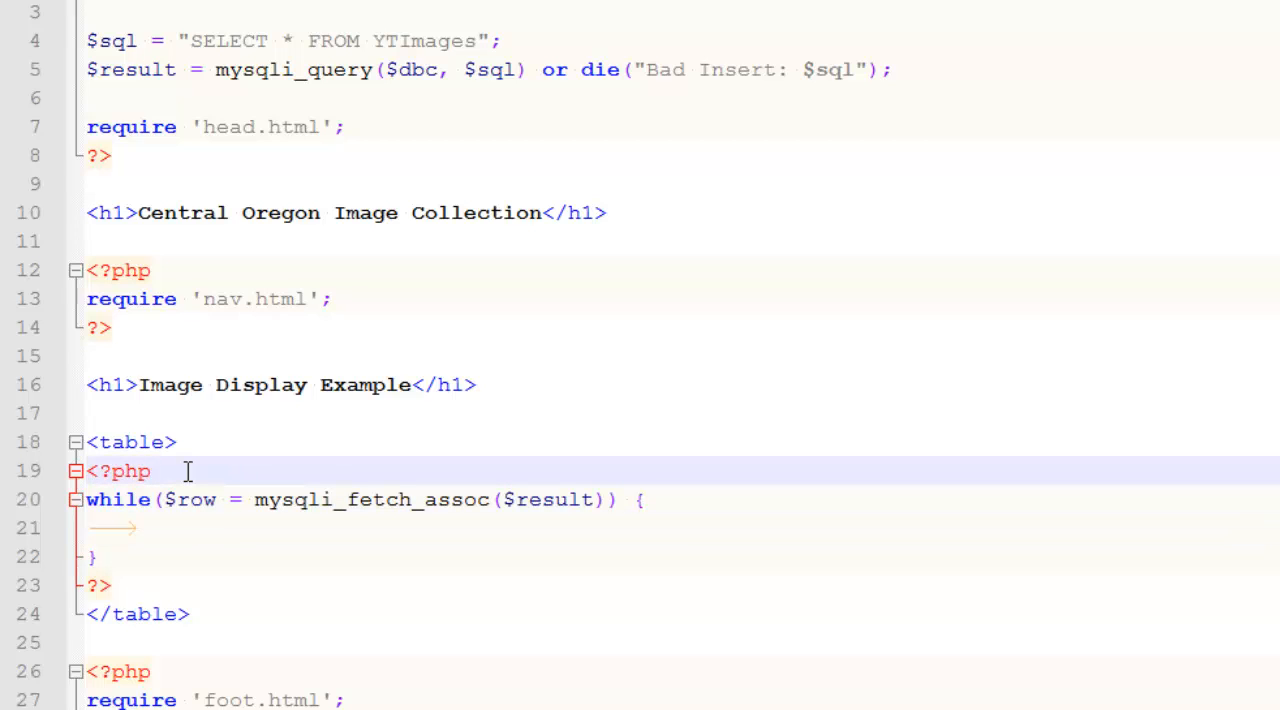
# Start counter $i and open a row with if($i%3 == 0){echo "<tr>";}
pyautogui.write('$i = 0;')
pyautogui.click(683, 528)
pyautogui.write('if(')
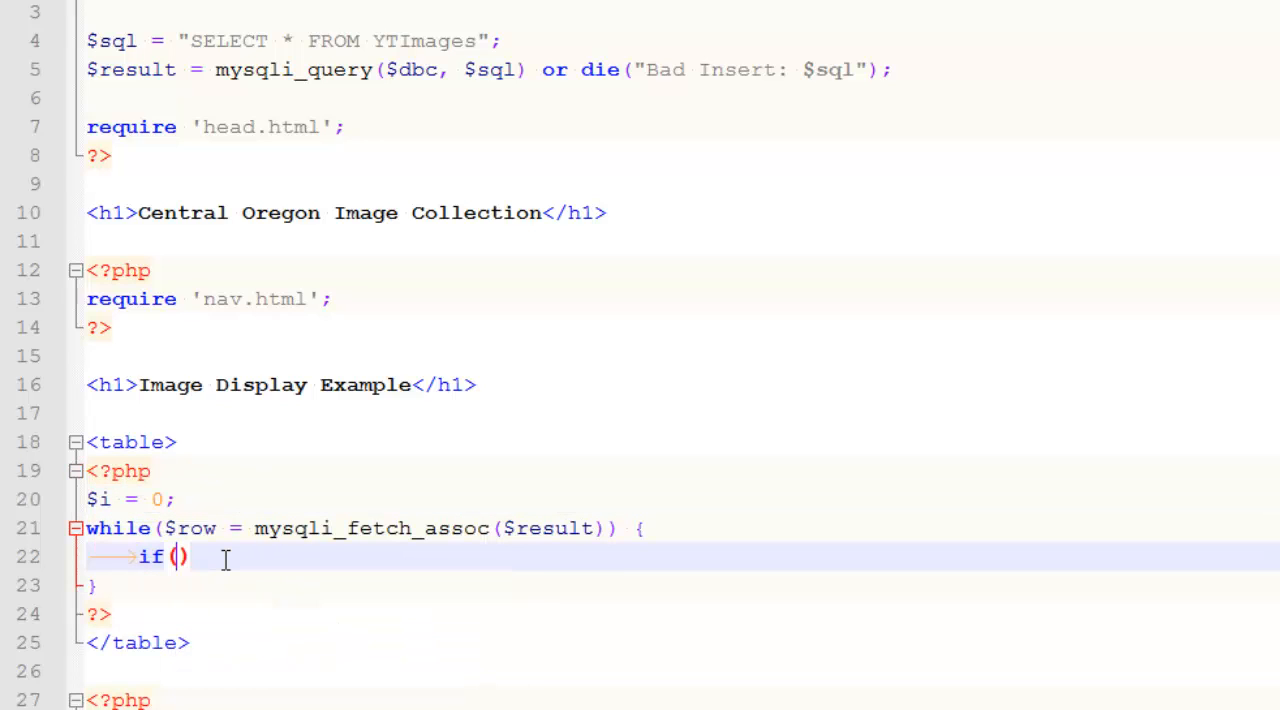
pyautogui.write('$i')
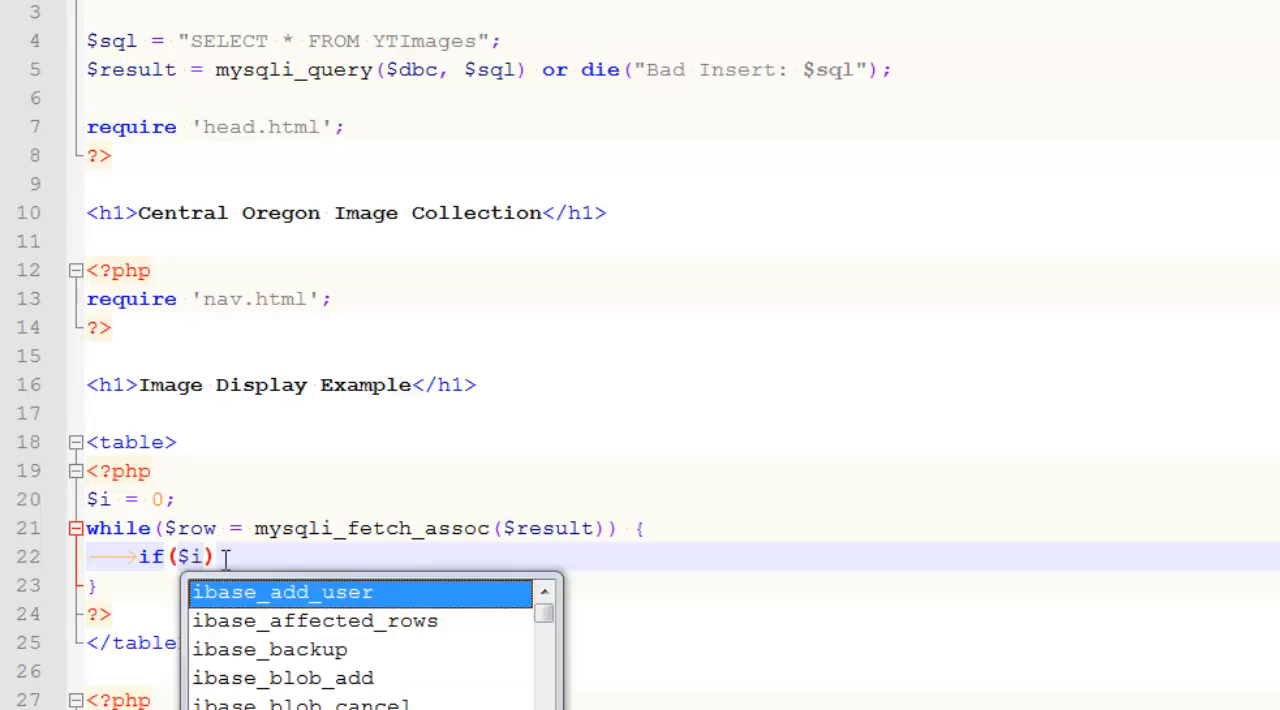
pyautogui.write('% ==')
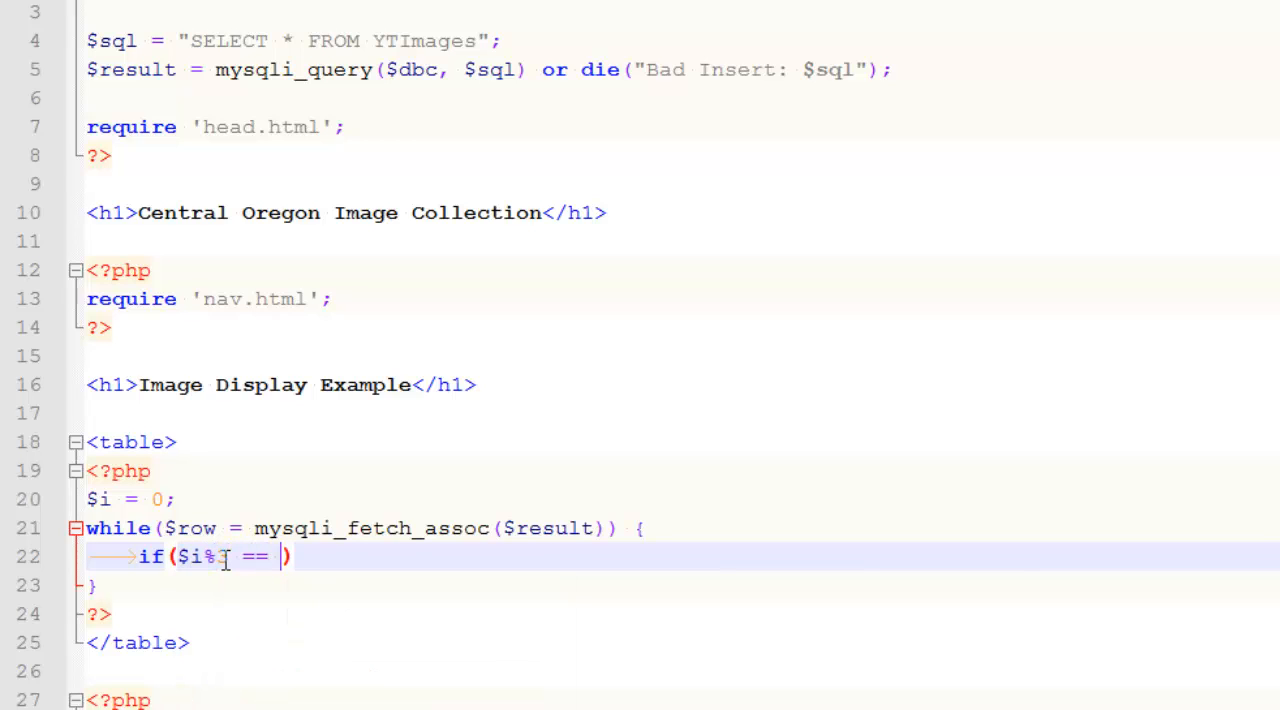
pyautogui.write('3 == 0)')
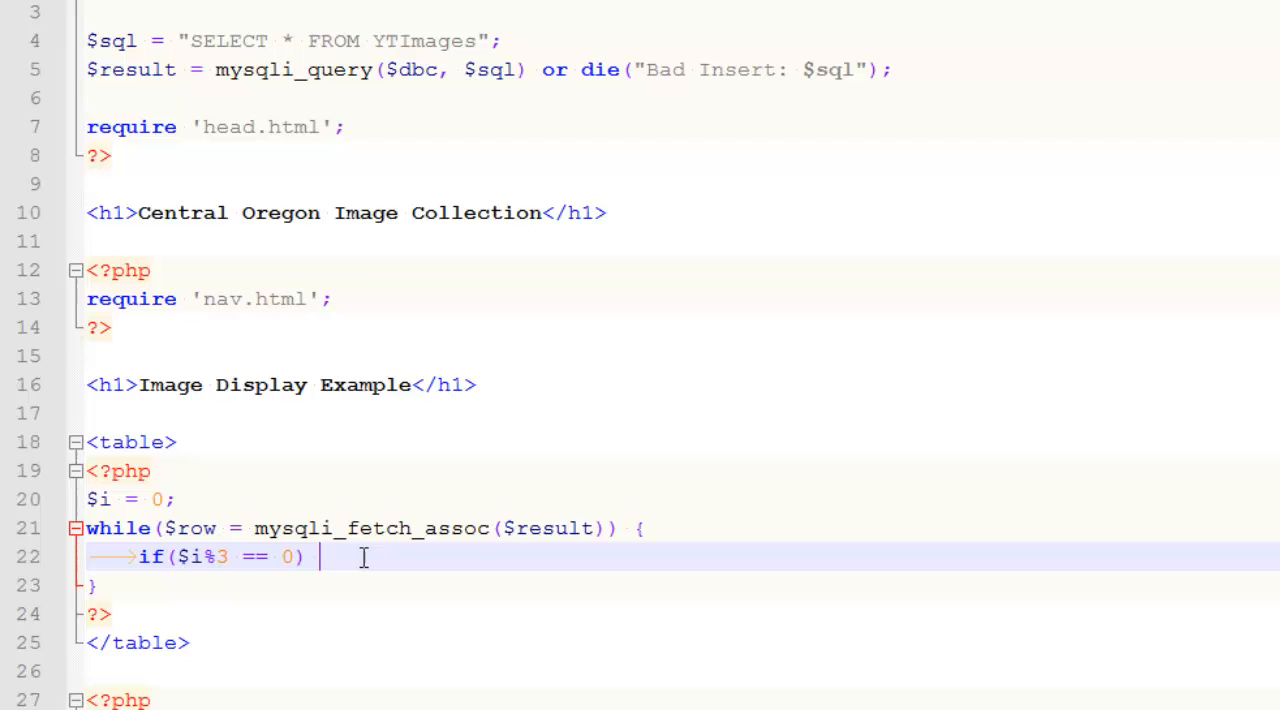
pyautogui.write('{')
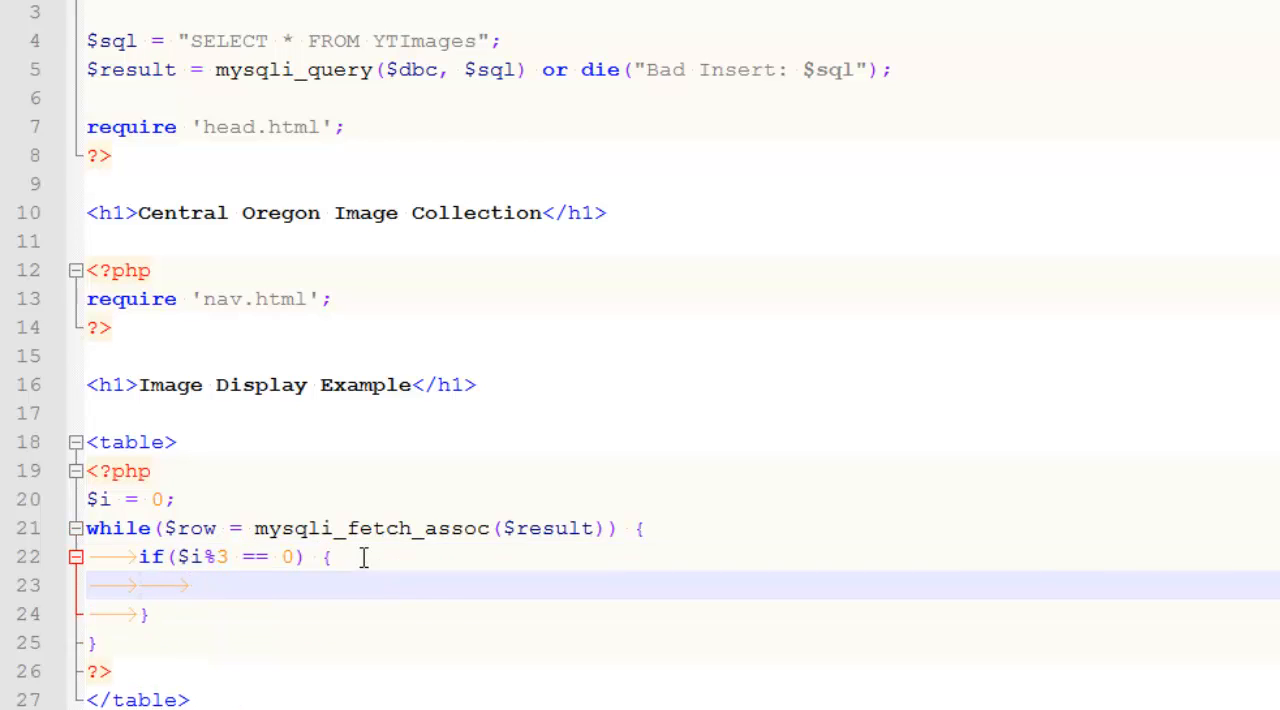
pyautogui.write('echo"<')
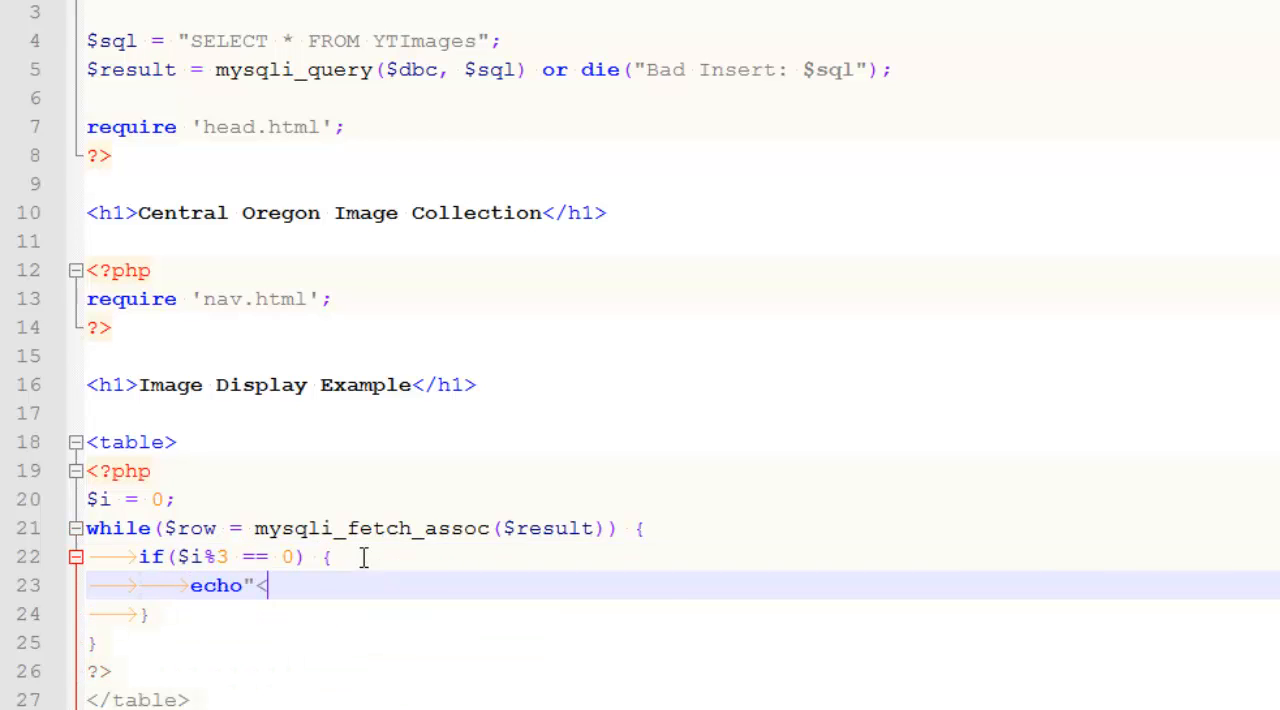
pyautogui.write('<tr>";')
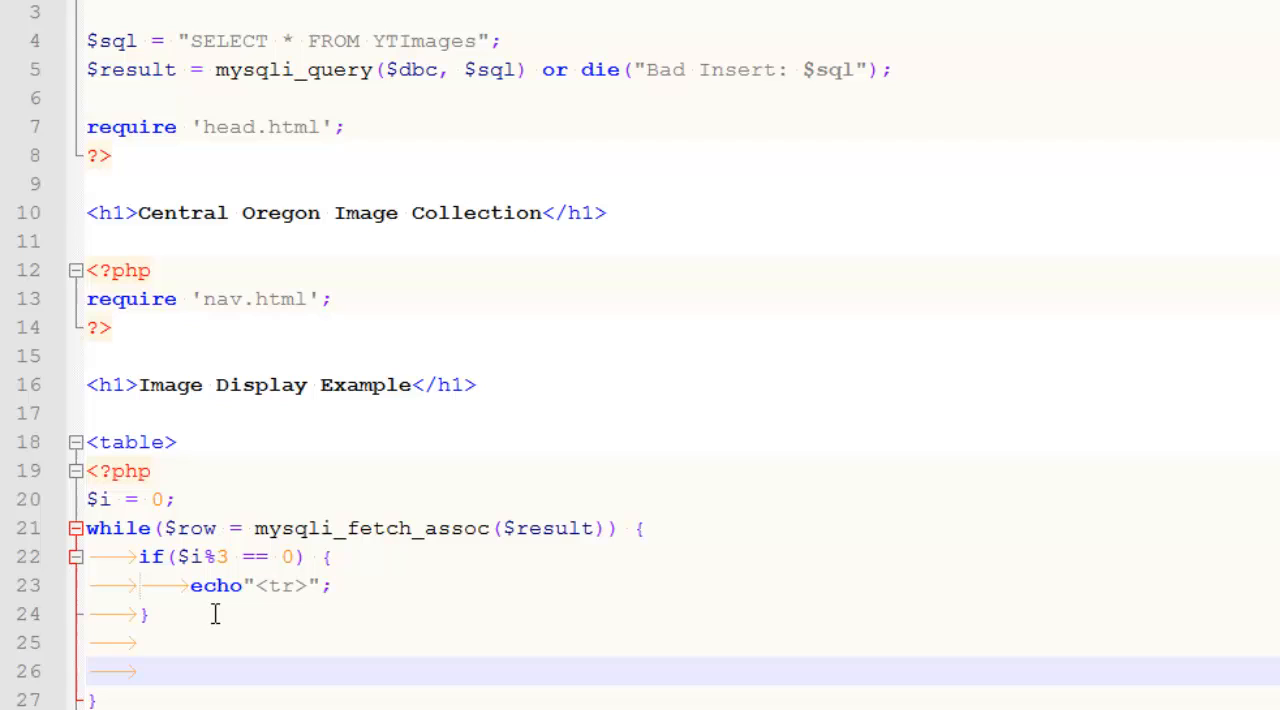
# Close the row with if($i%3 == 2){echo "</tr>";} inside the loop
pyautogui.write('if()')
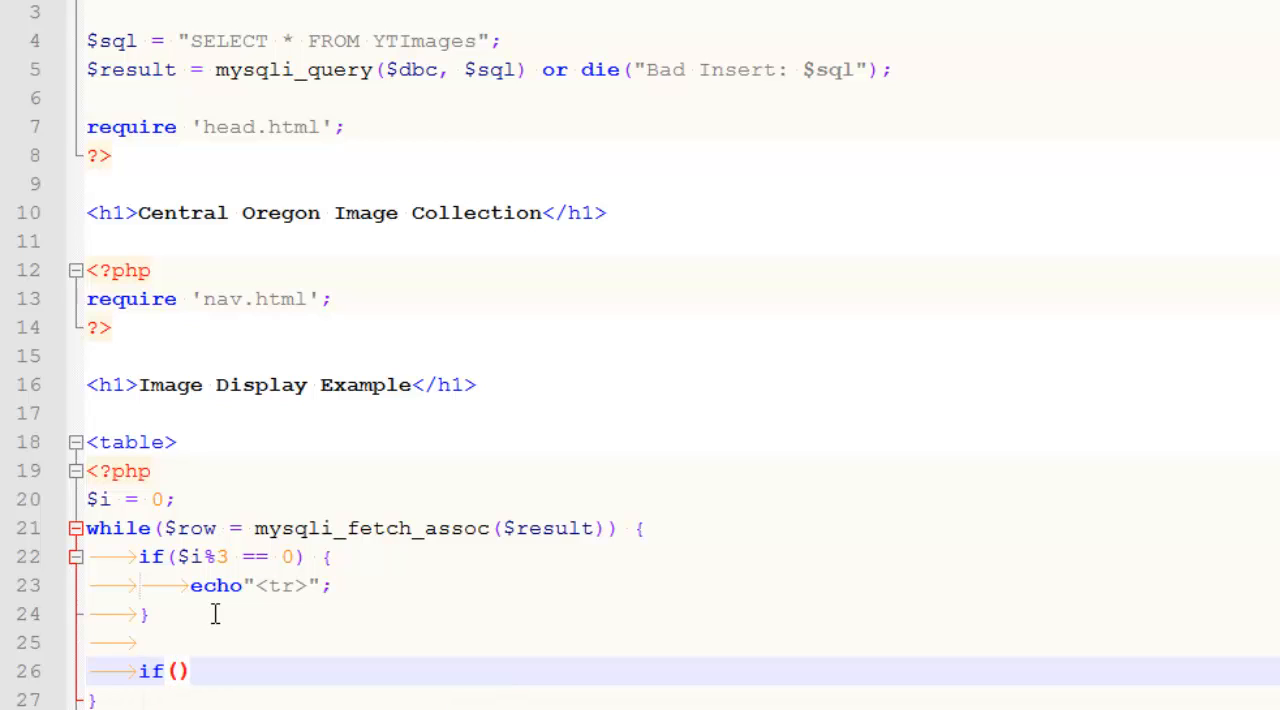
pyautogui.write('$i%3 ==')
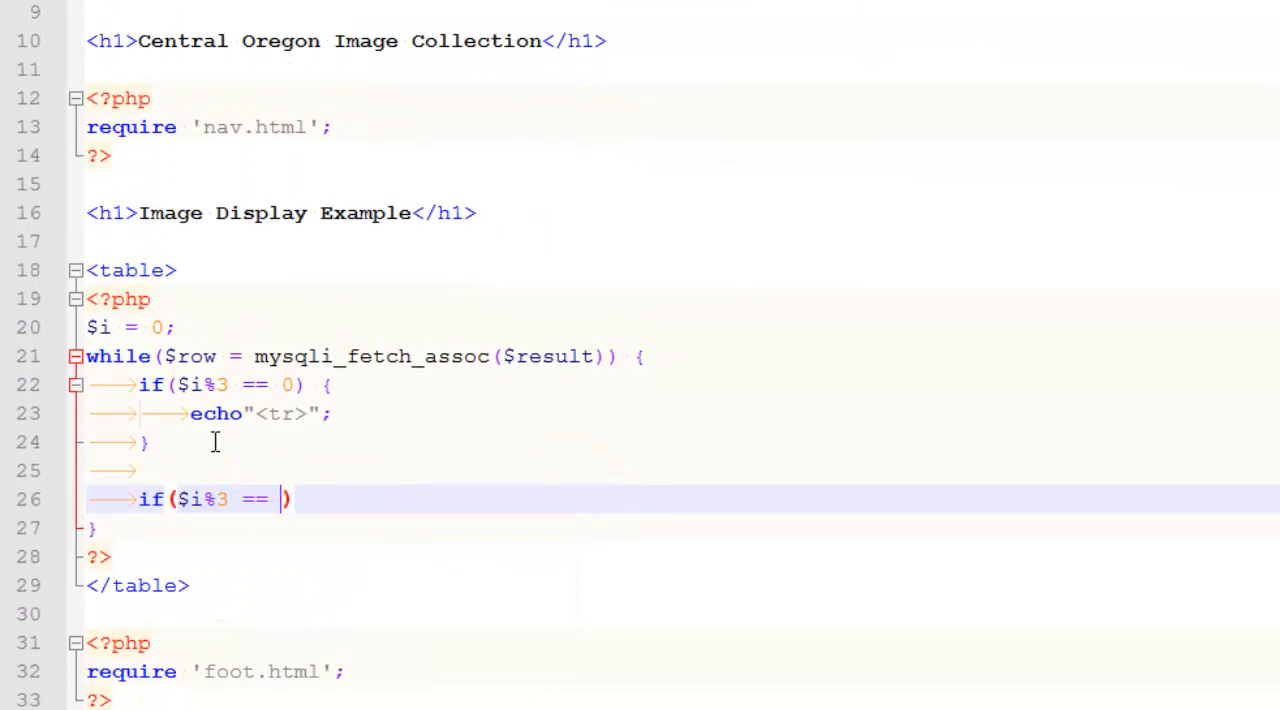
pyautogui.write('2)')
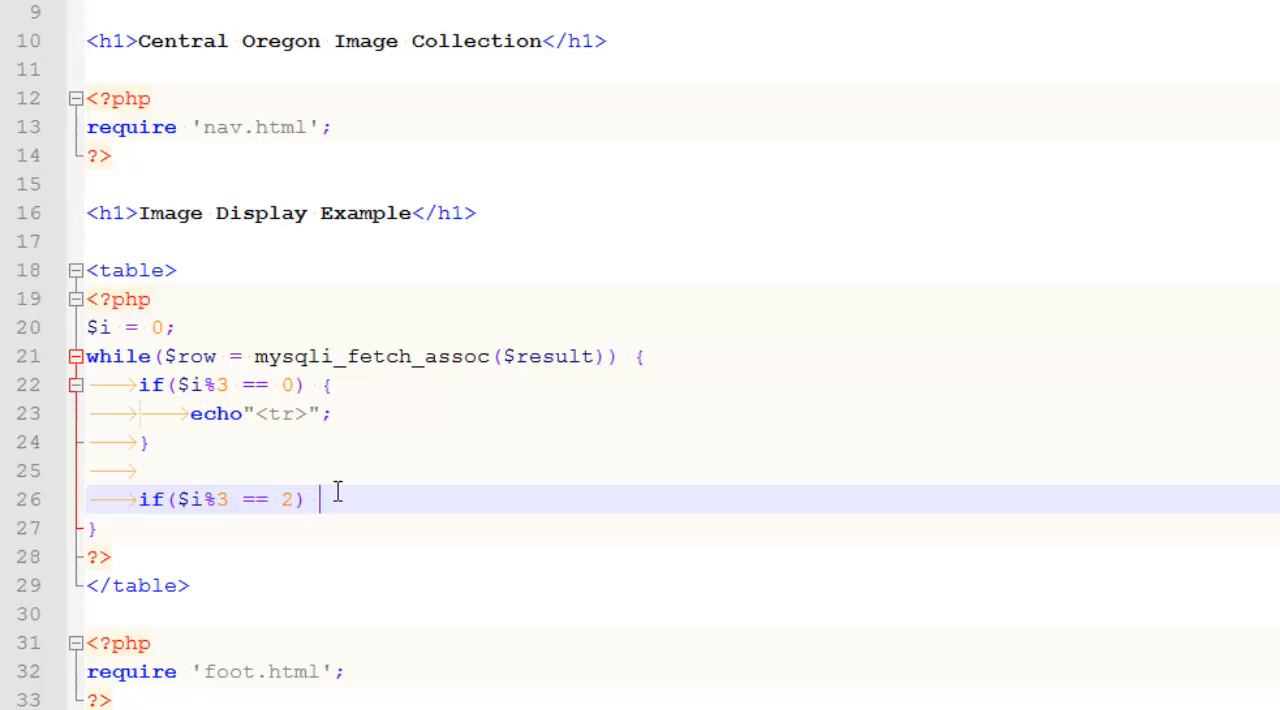
pyautogui.write('{')
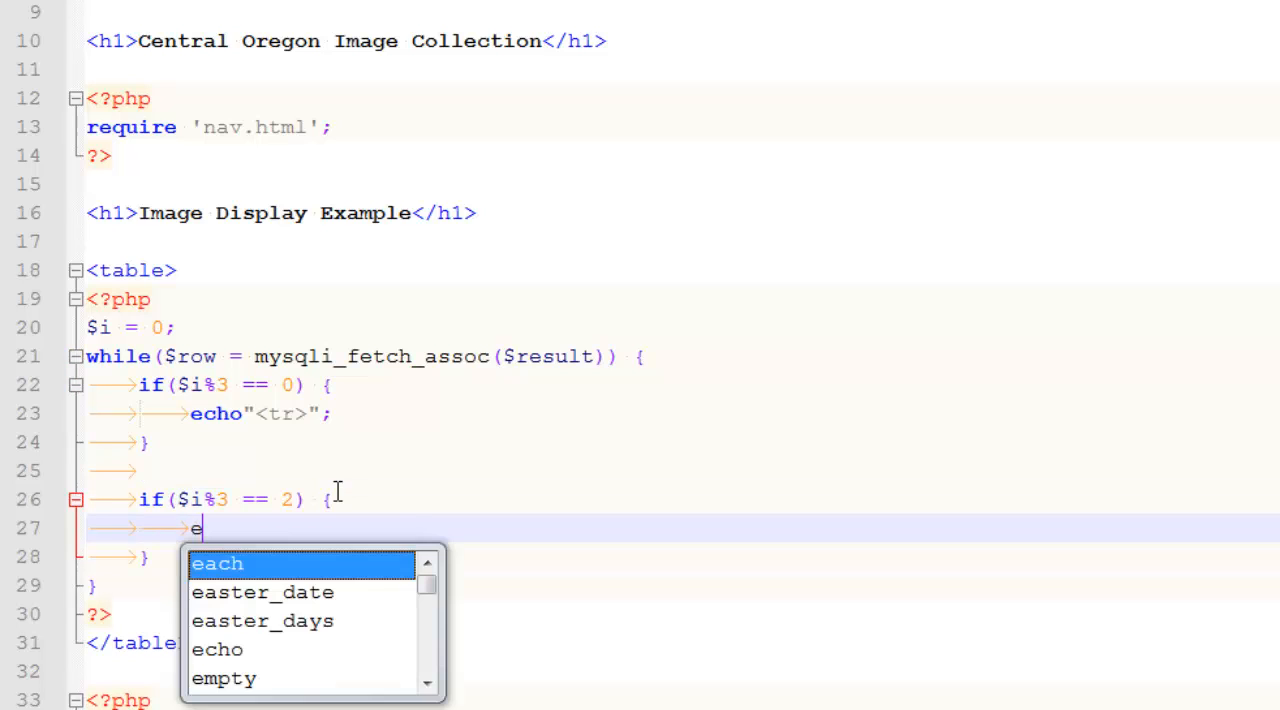
pyautogui.write('cho"</')
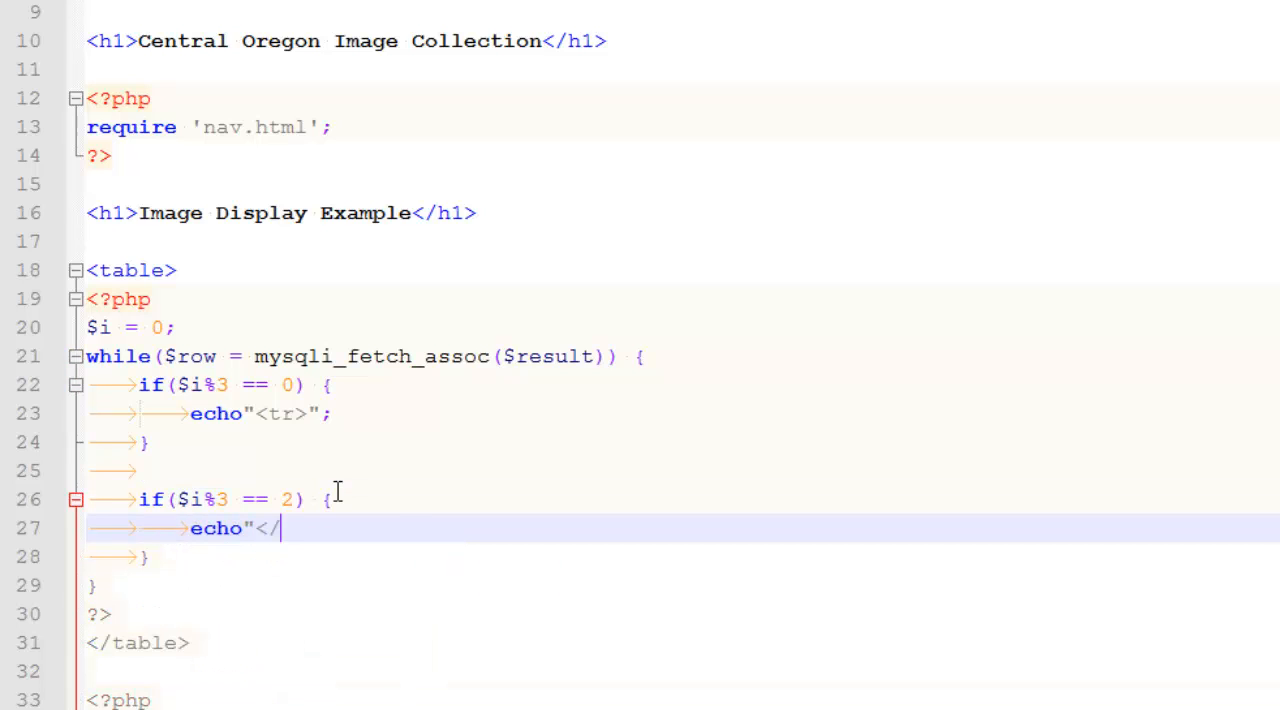
pyautogui.write('tr>')
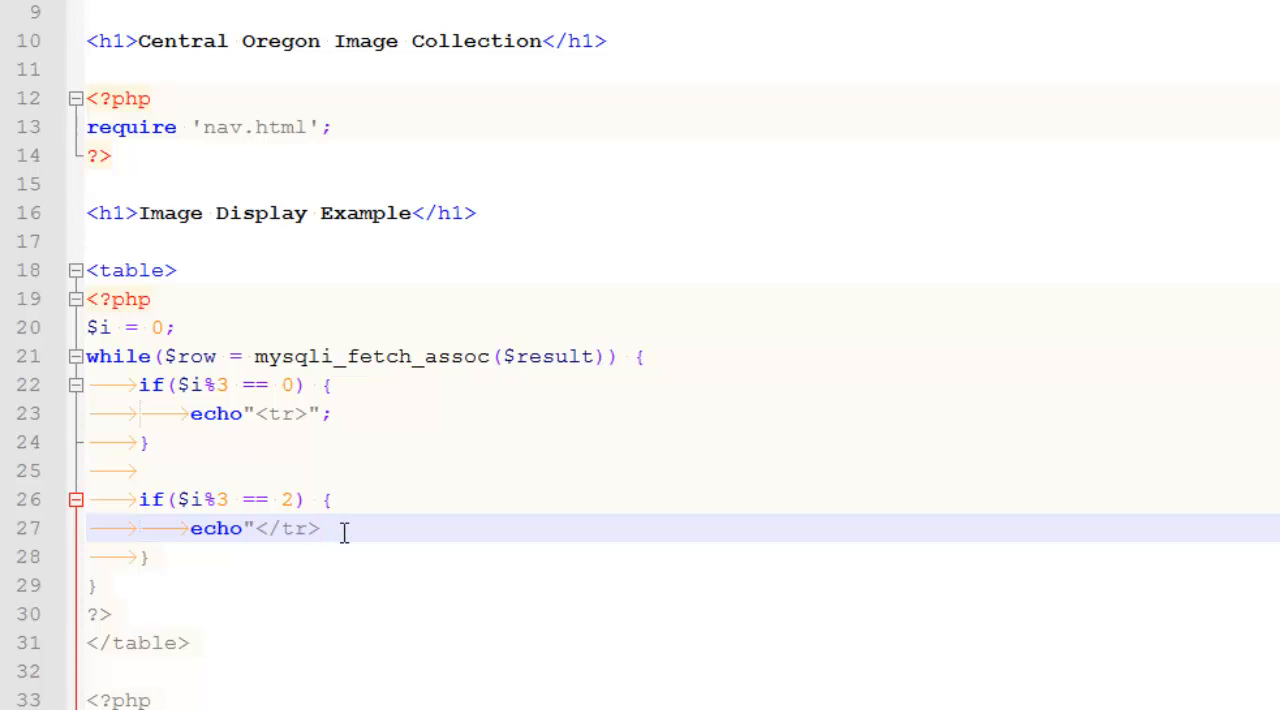
pyautogui.write(';')
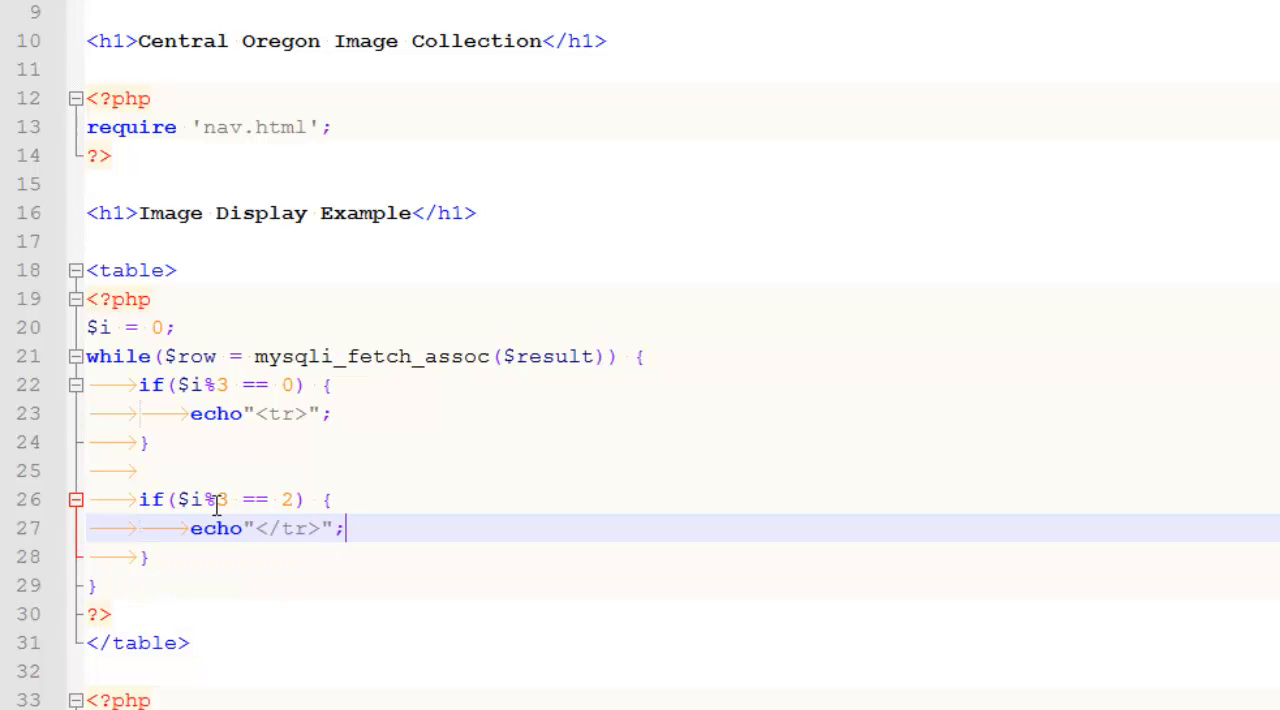
pyautogui.moveTo(225, 635)
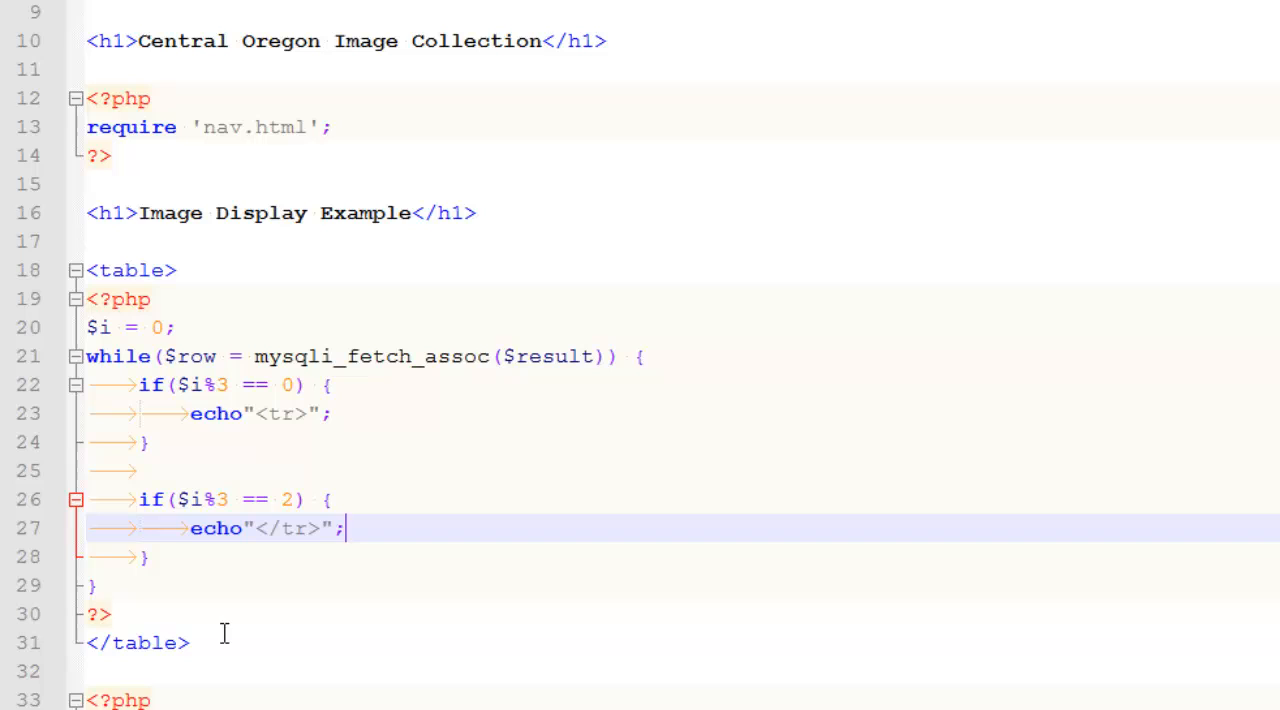
# Increment the counter with $i++; at the end of the loop body
pyautogui.click(348, 528)
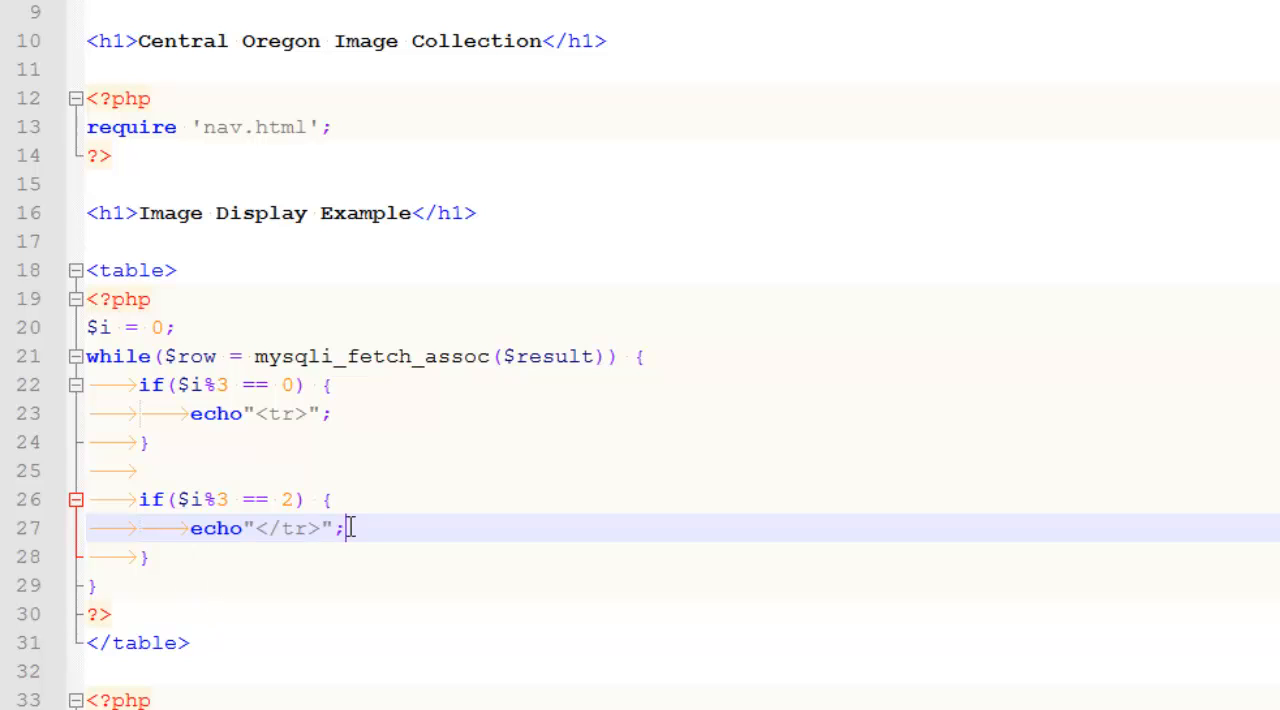
pyautogui.press('enter')
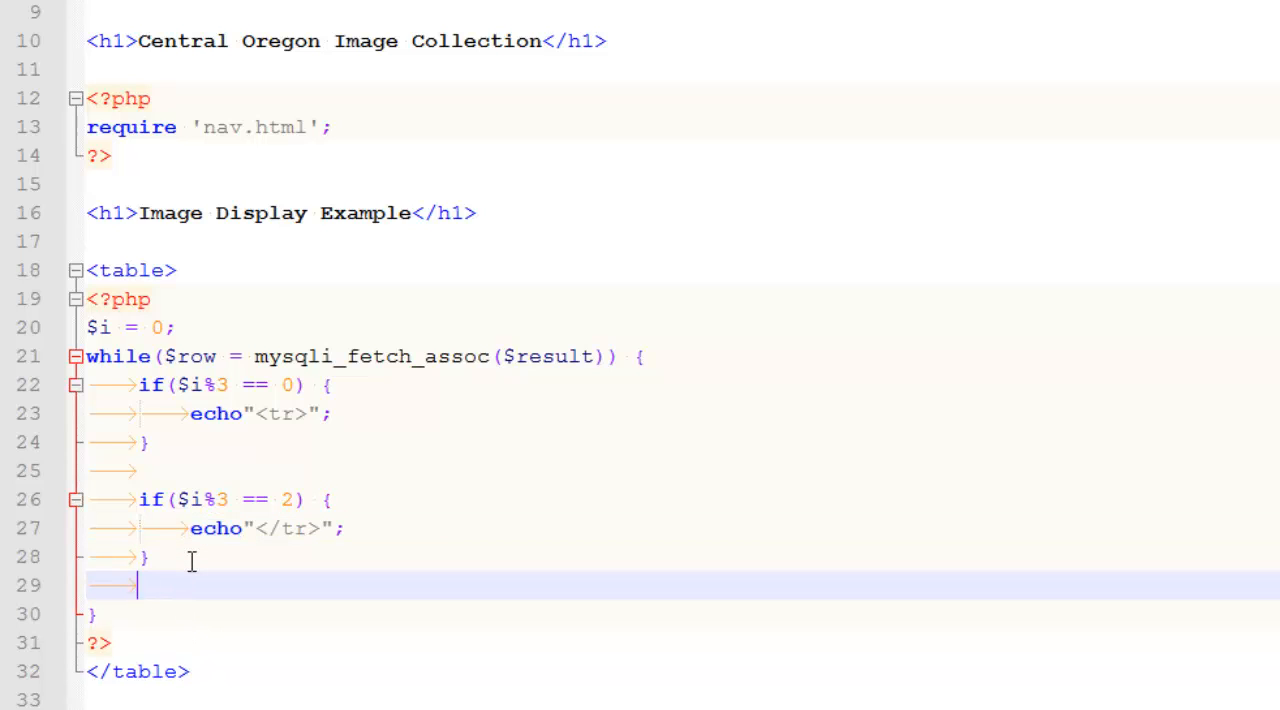
pyautogui.write('$i')
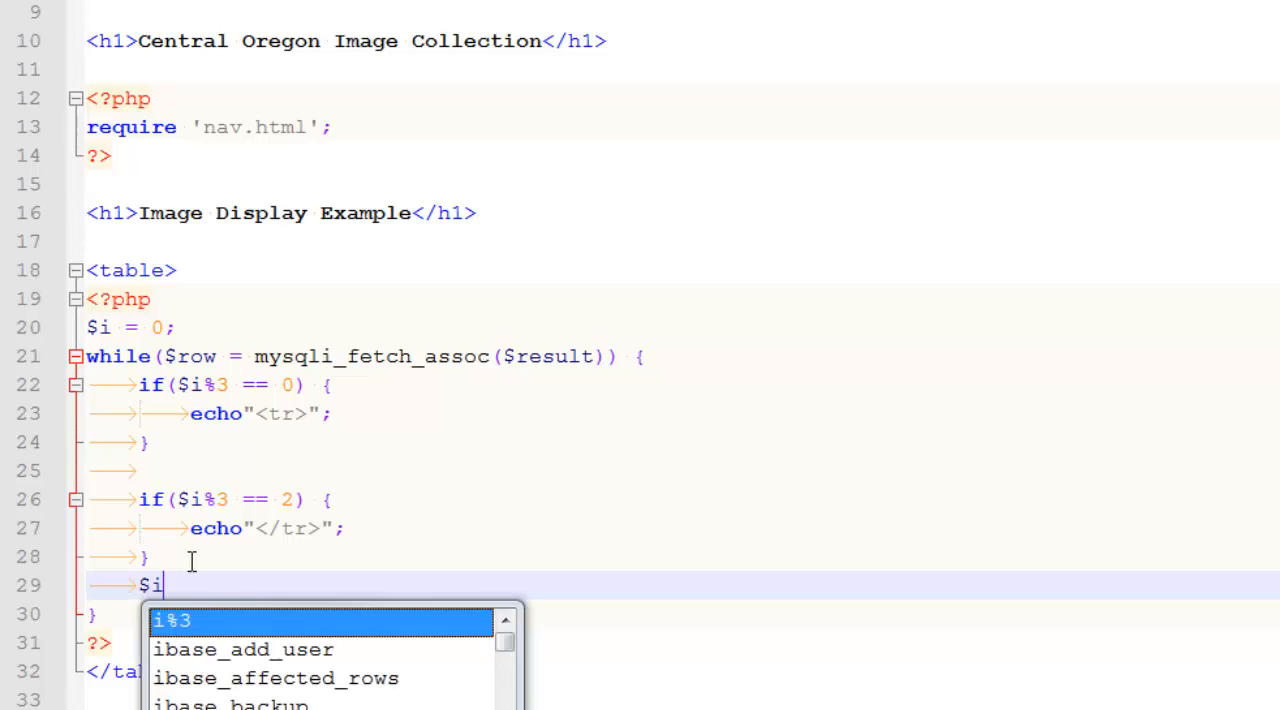
pyautogui.write('++;')
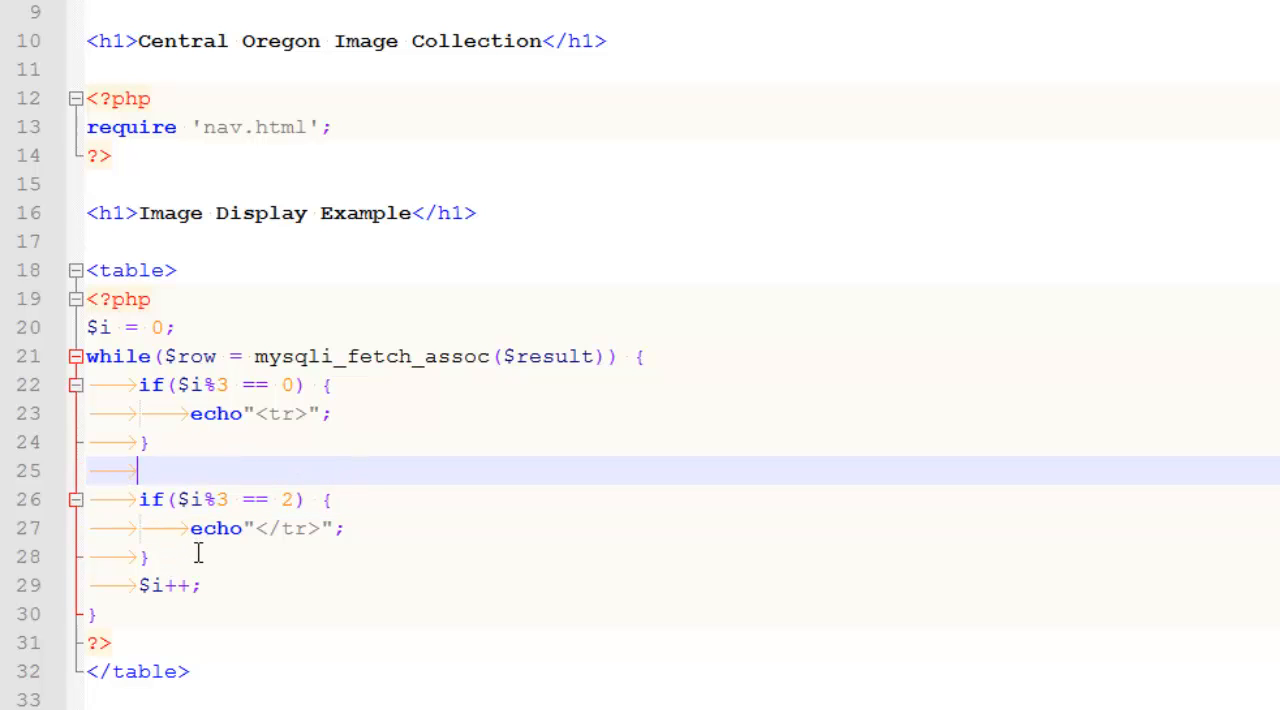
pyautogui.write('echo"')
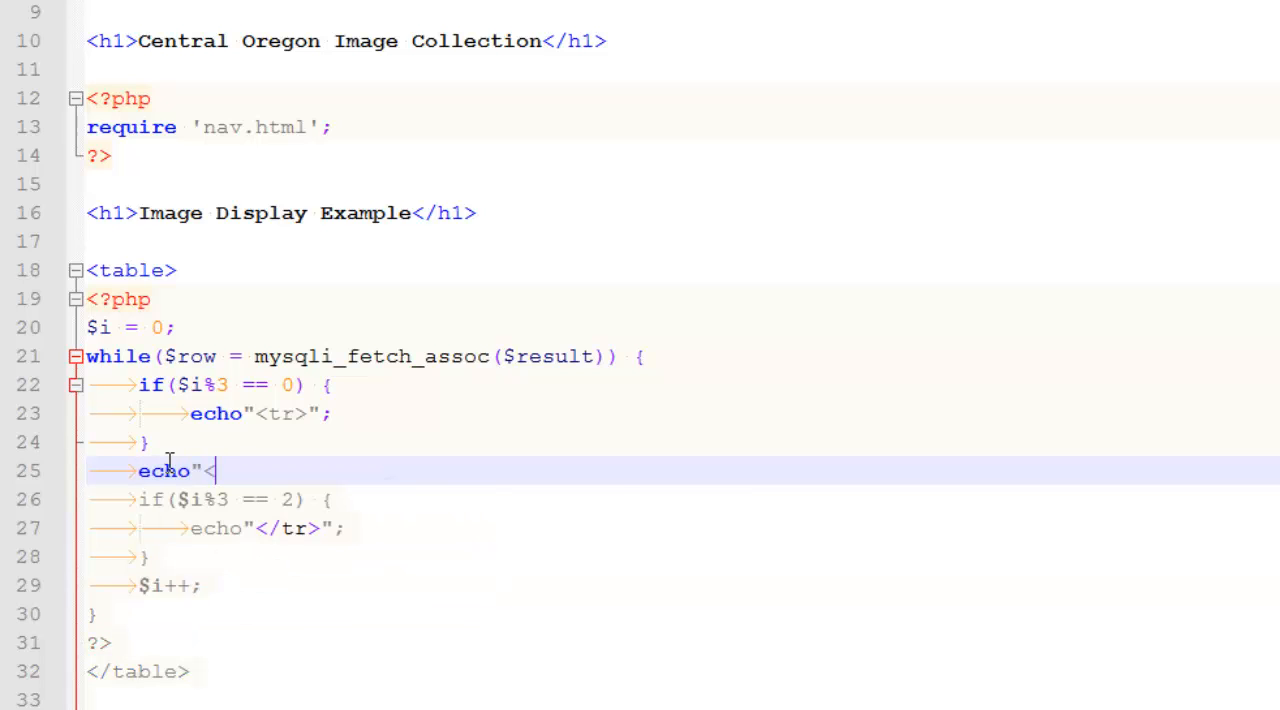
# Echo <td><img src='{$row['img']}' alt=''></td> for each row on line 25
pyautogui.write('<td></td>";')
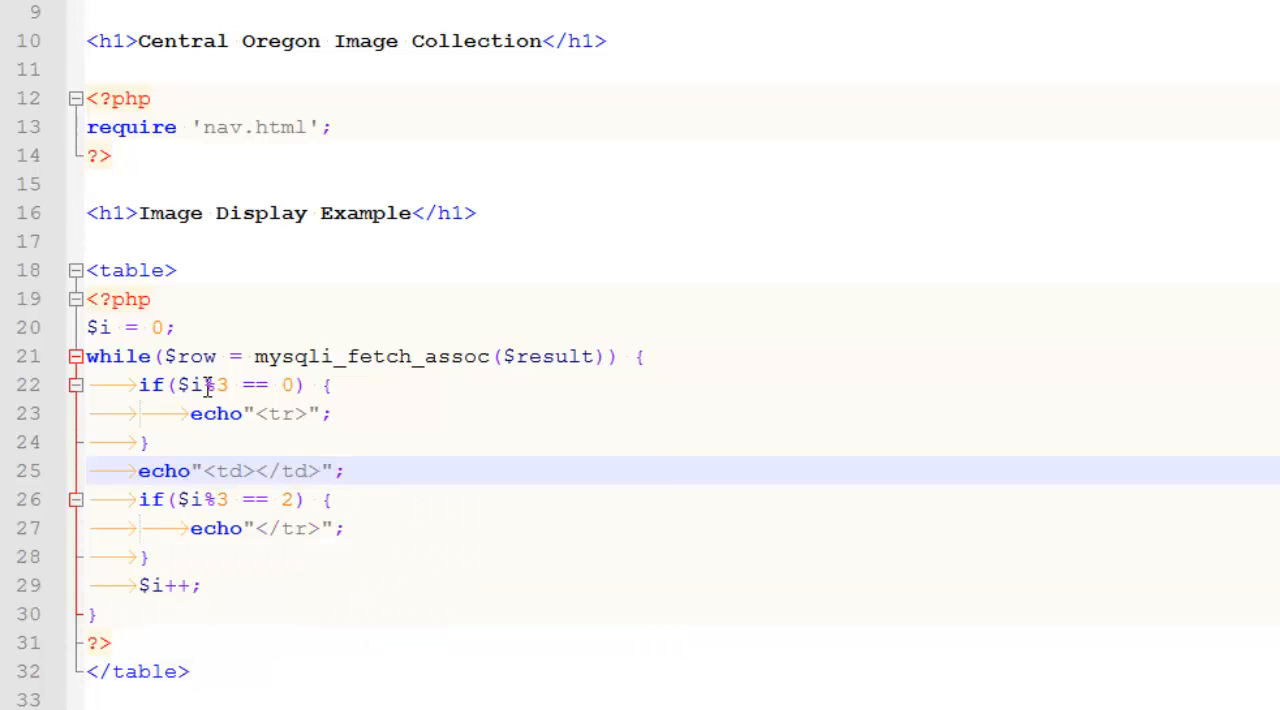
pyautogui.moveTo(490, 560)
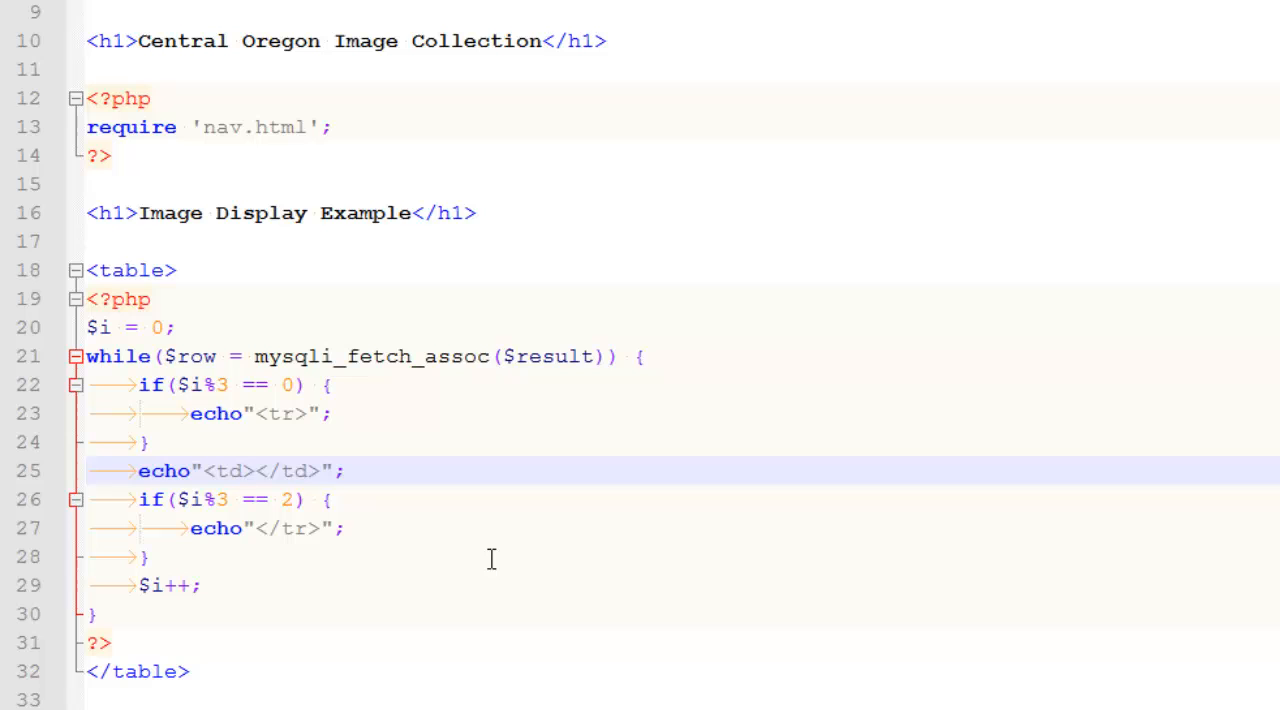
pyautogui.write('a<')
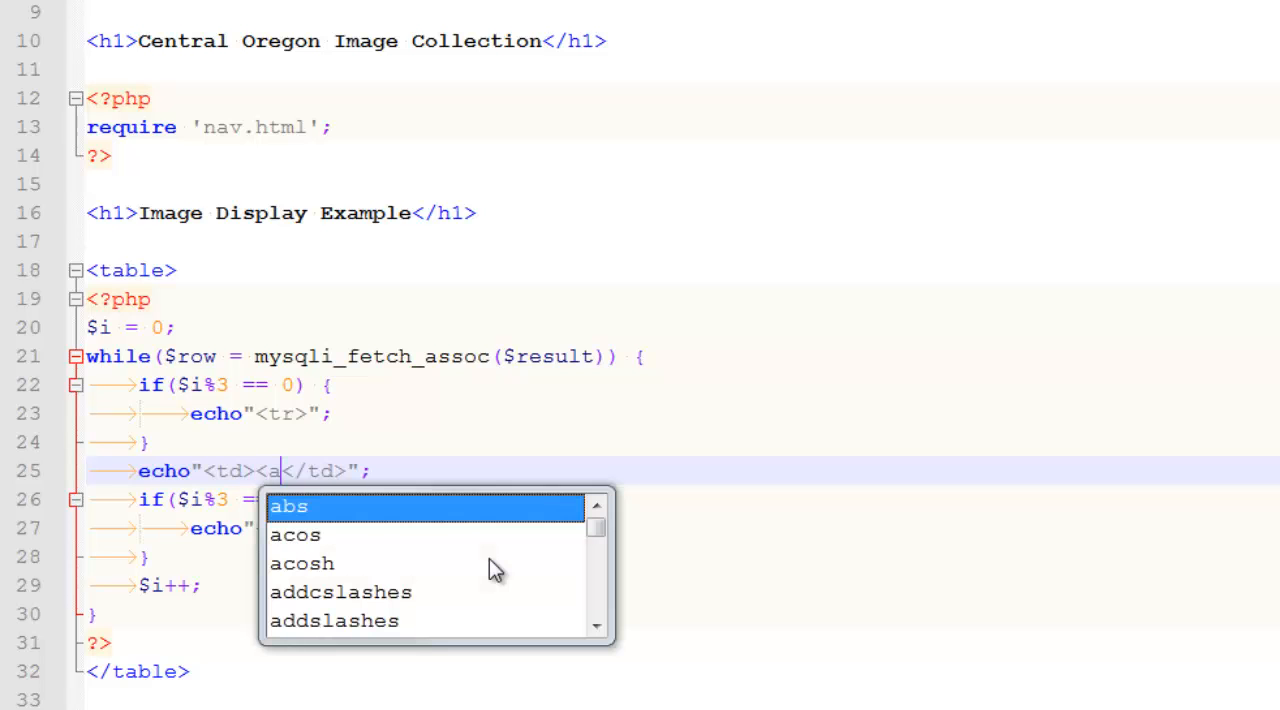
pyautogui.write('img src=')
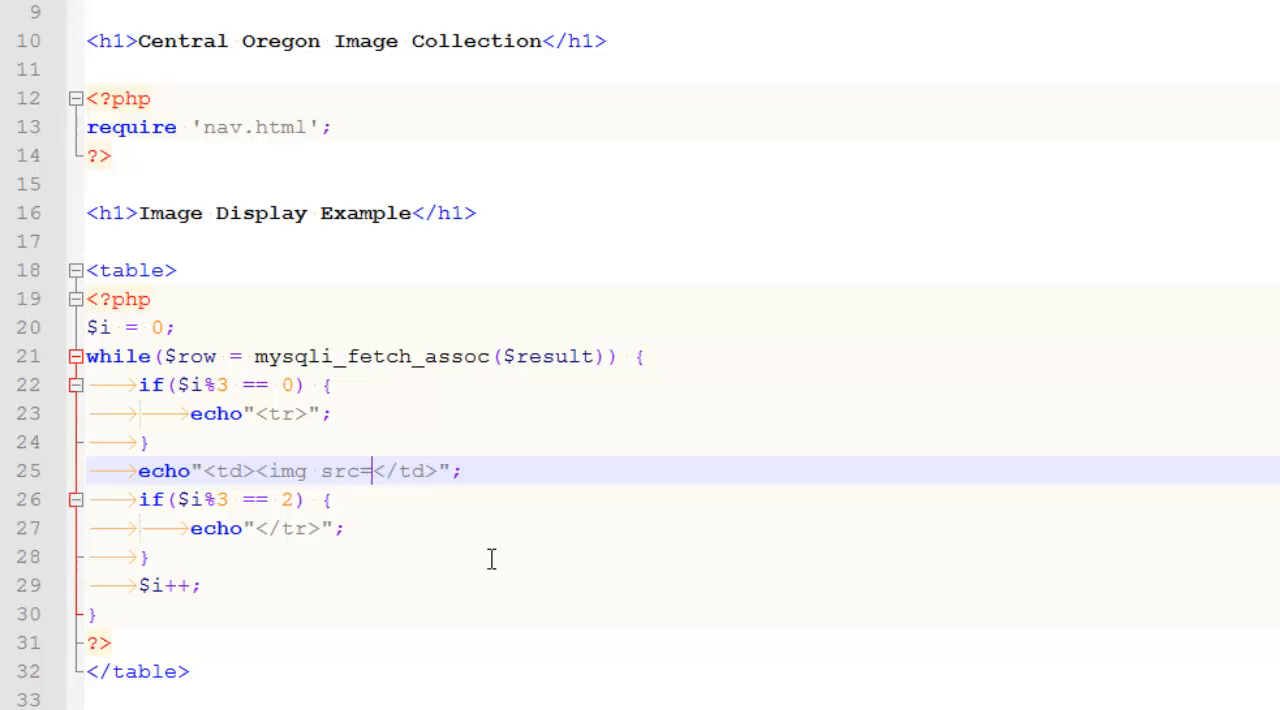
pyautogui.write("'' alt=''>")
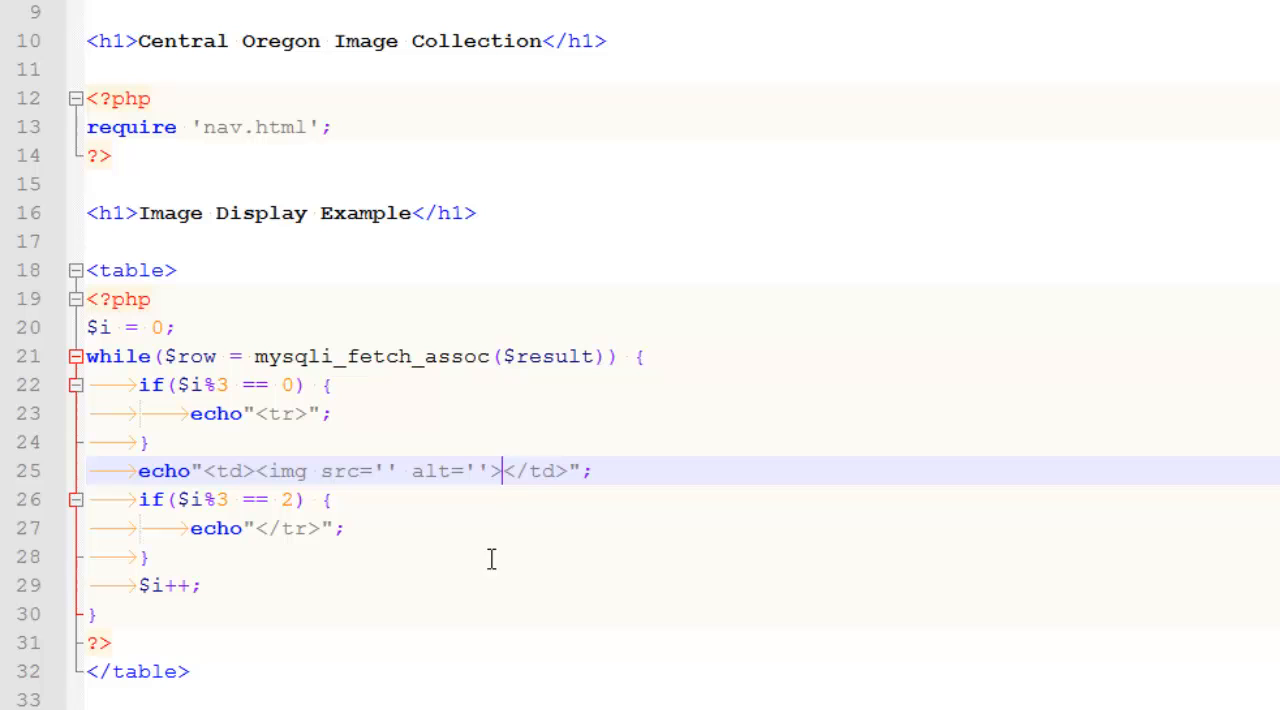
pyautogui.moveTo(465, 581)
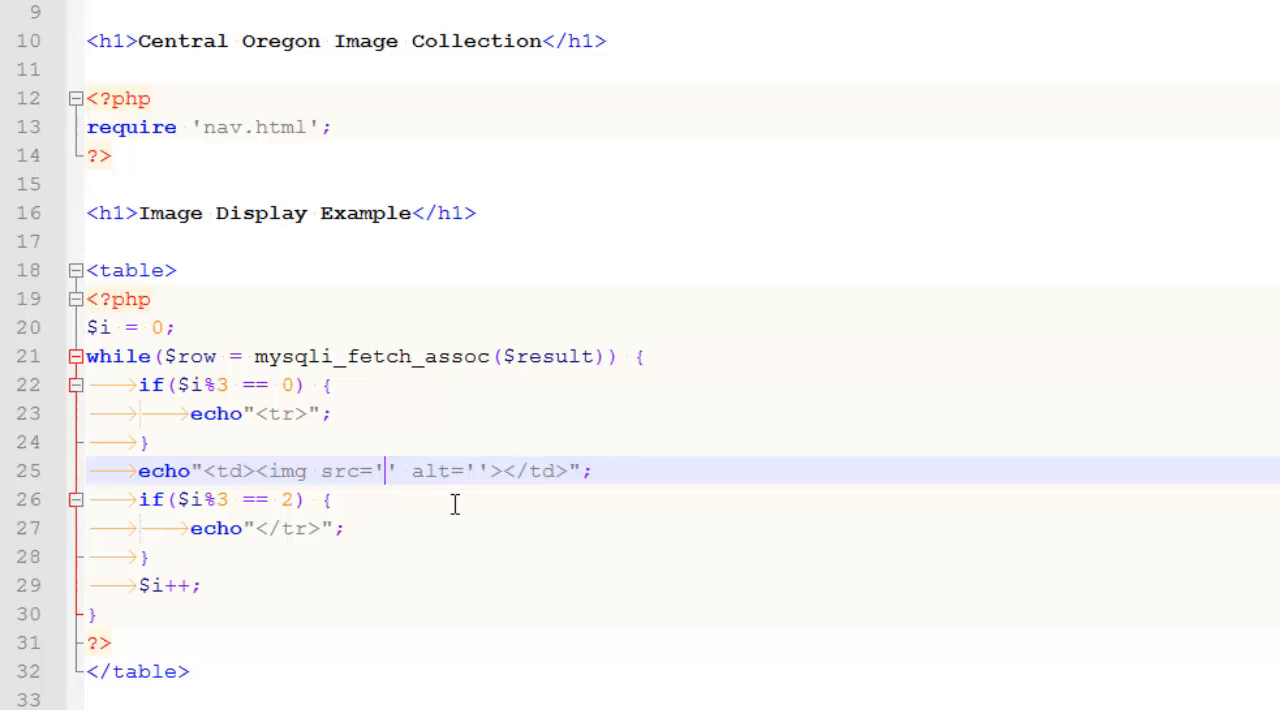
pyautogui.write('{}')
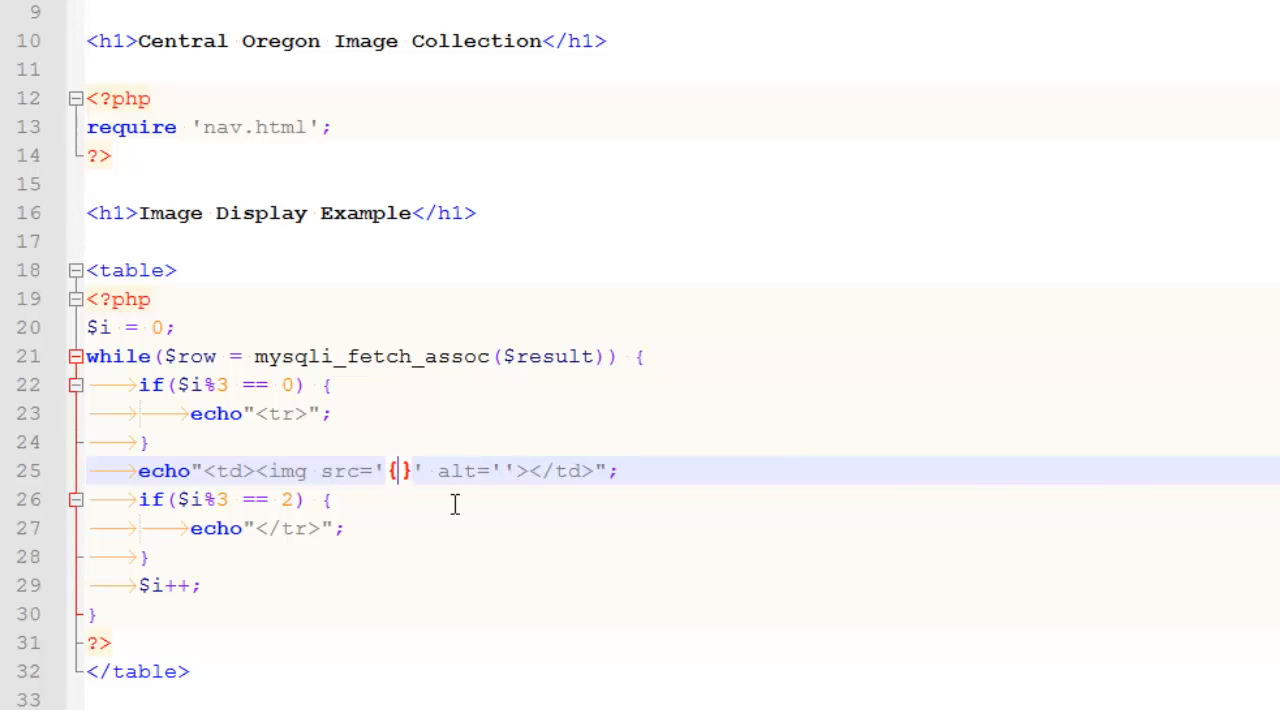
pyautogui.write('$row[')
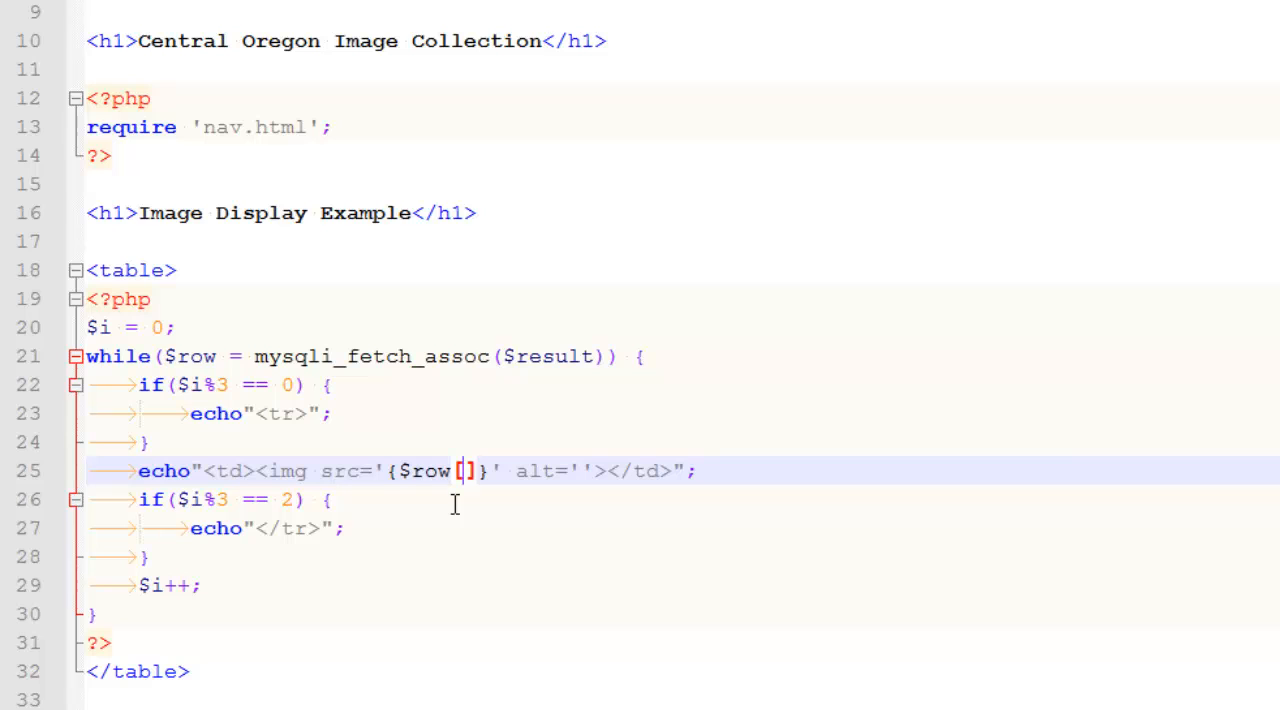
pyautogui.write("'img'")
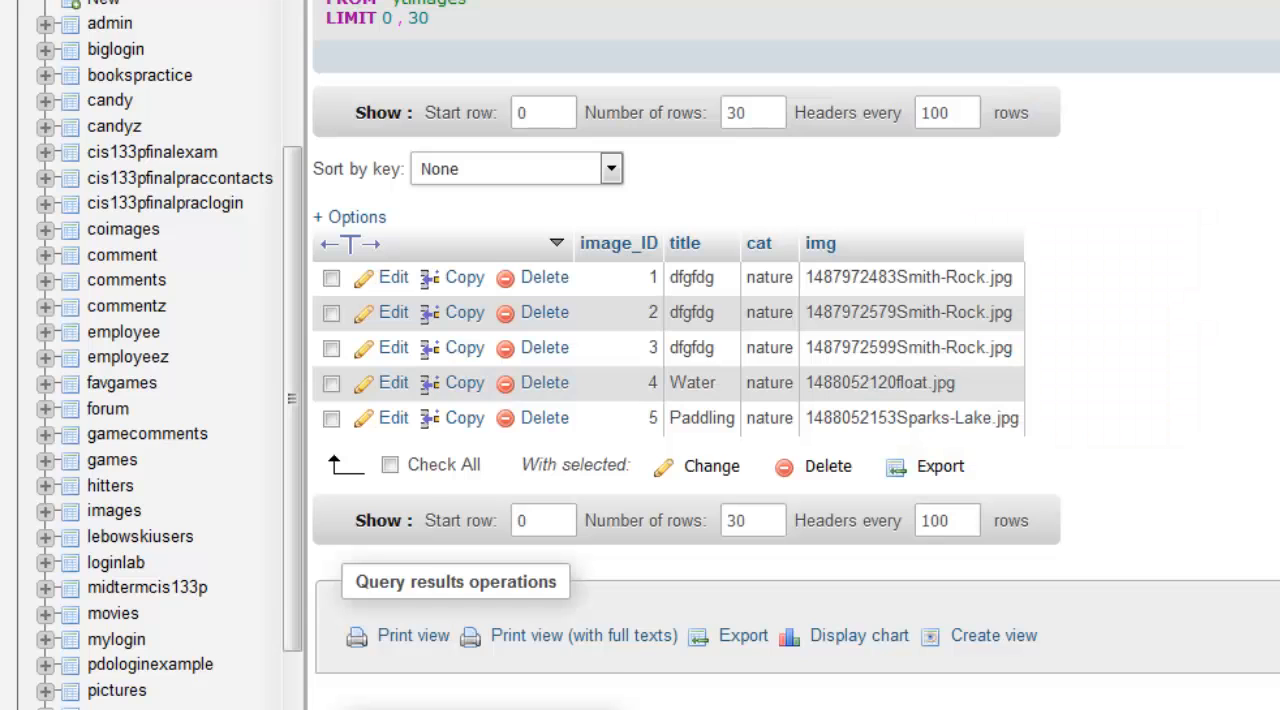
pyautogui.moveTo(820, 243)
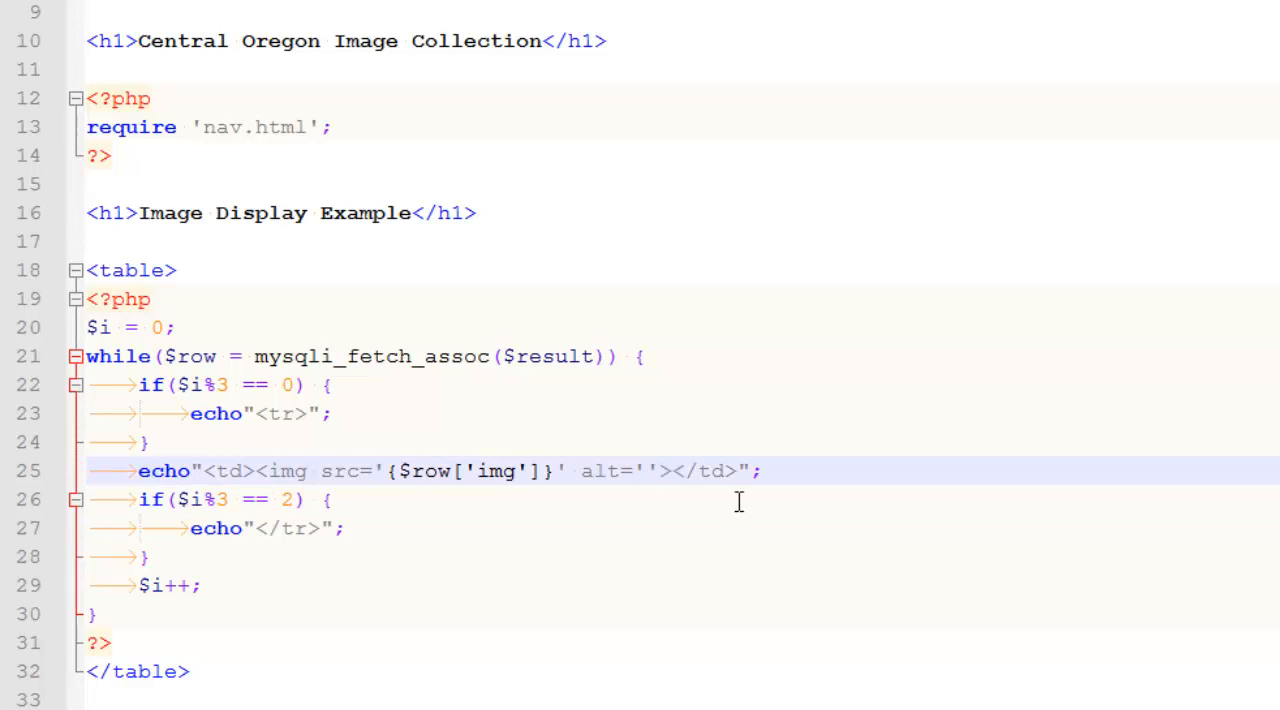
# Set alt to {$row['title']} and prefix the image src with uploads/
pyautogui.write('{$row[')
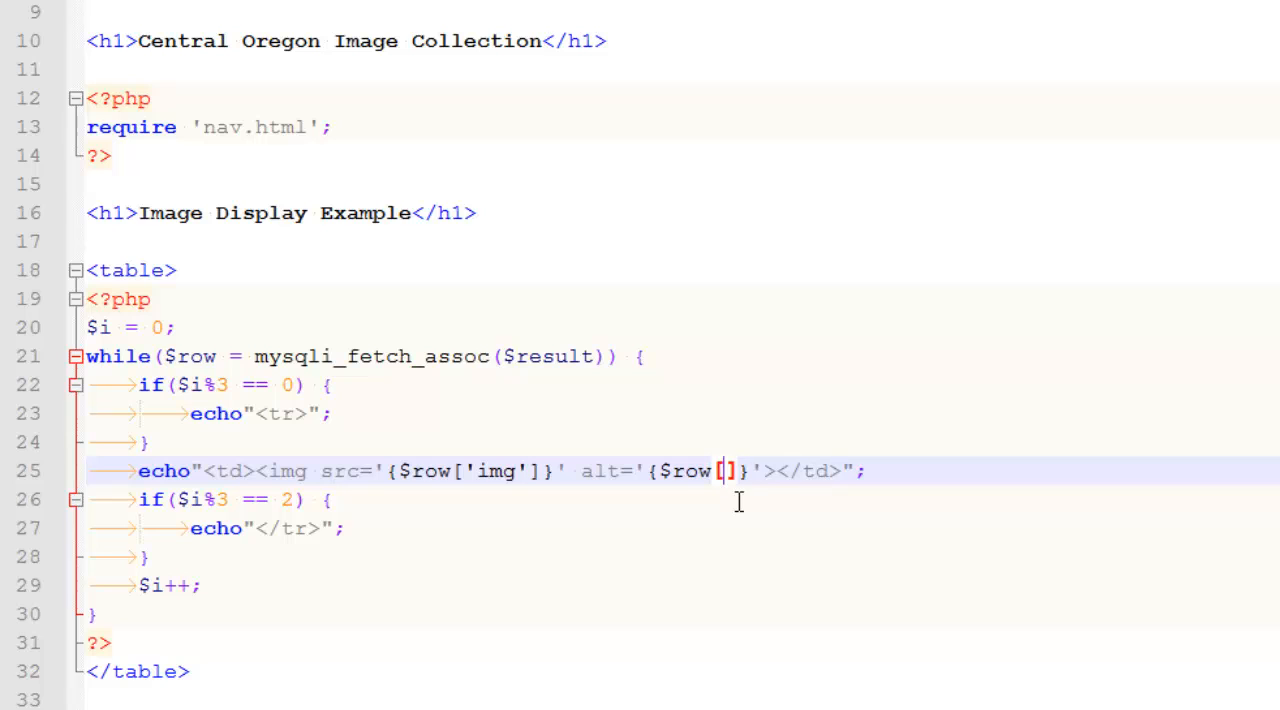
pyautogui.write("'title'")
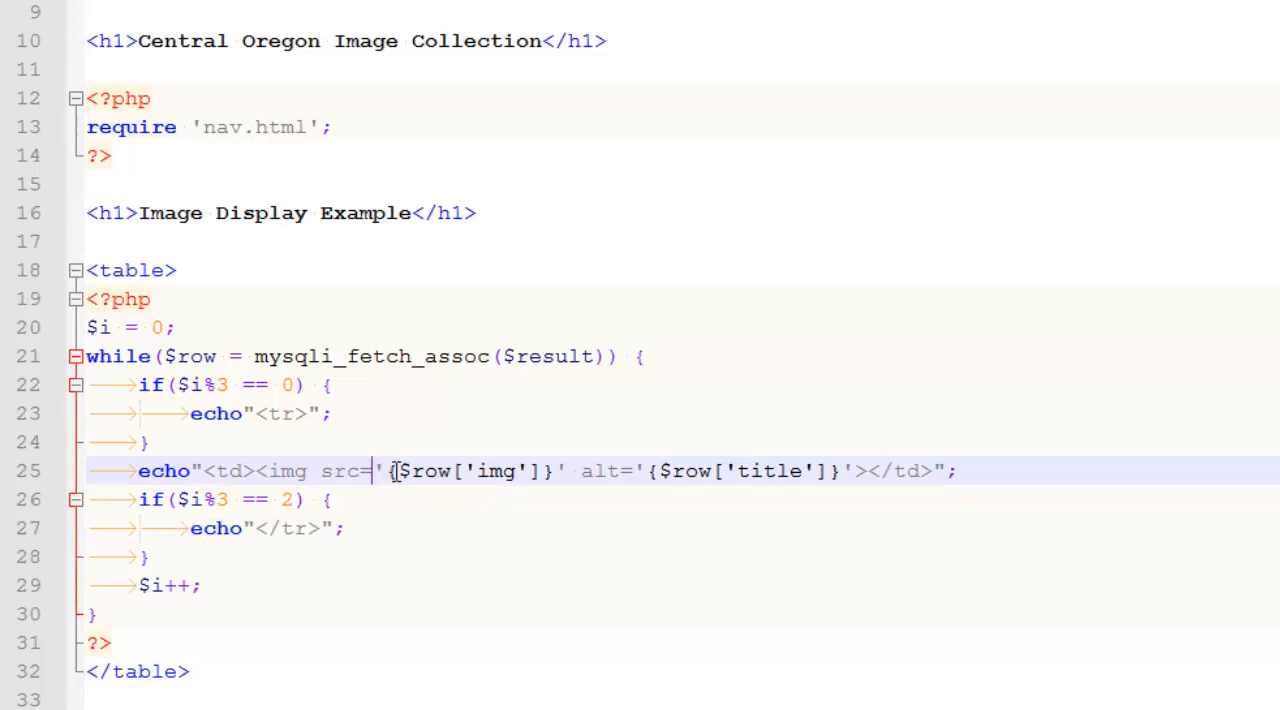
pyautogui.write('uploads/')
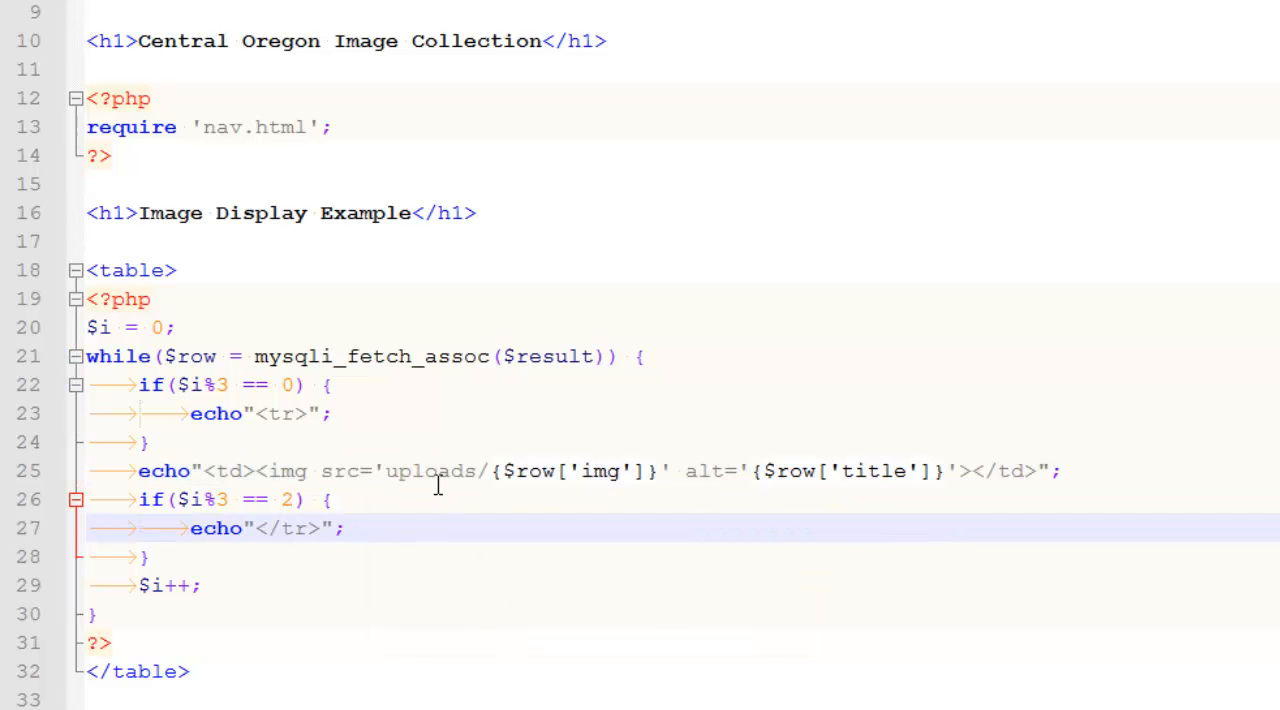
pyautogui.doubleClick(430, 471)
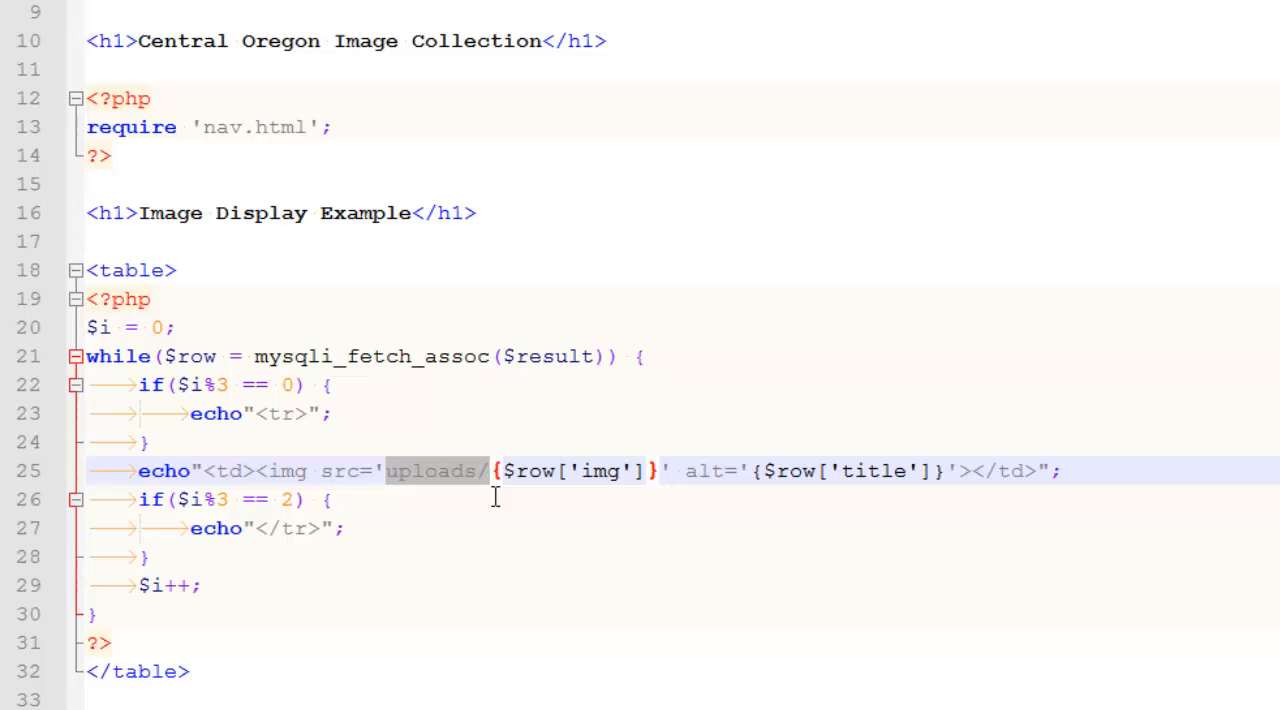
pyautogui.moveTo(527, 476)
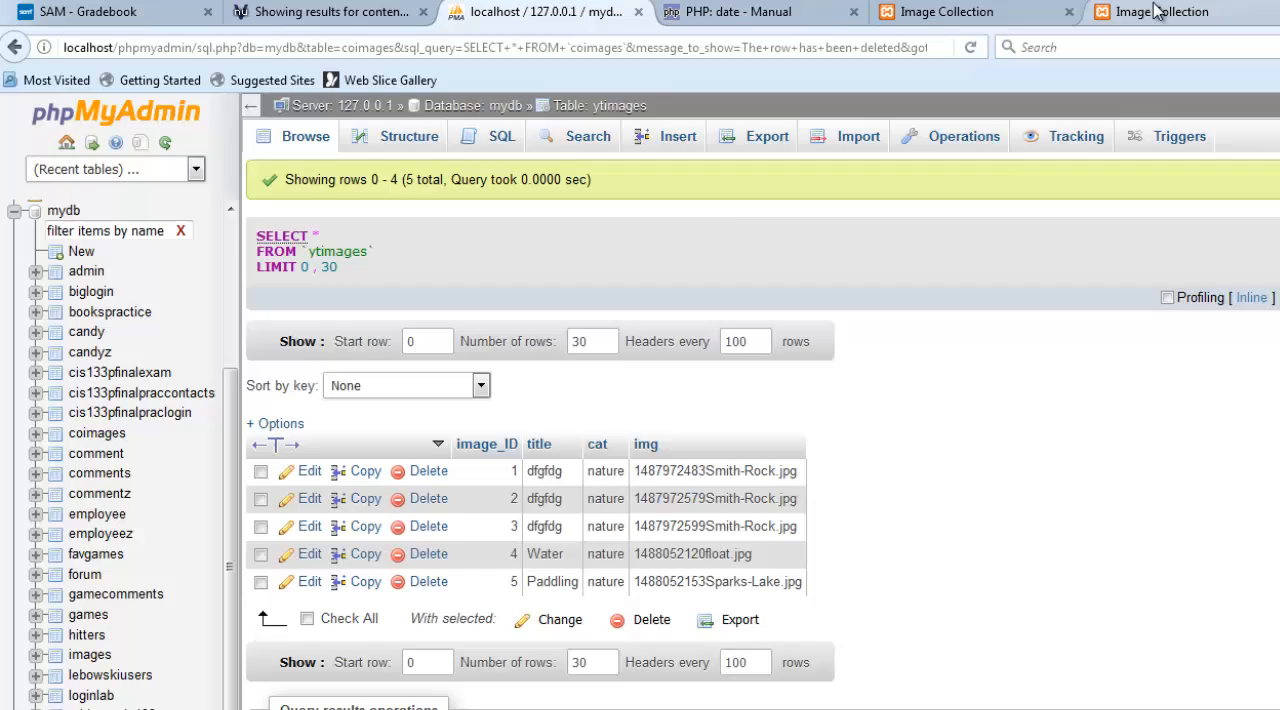
# View the Image Collection page in Firefox
pyautogui.click(1180, 11)
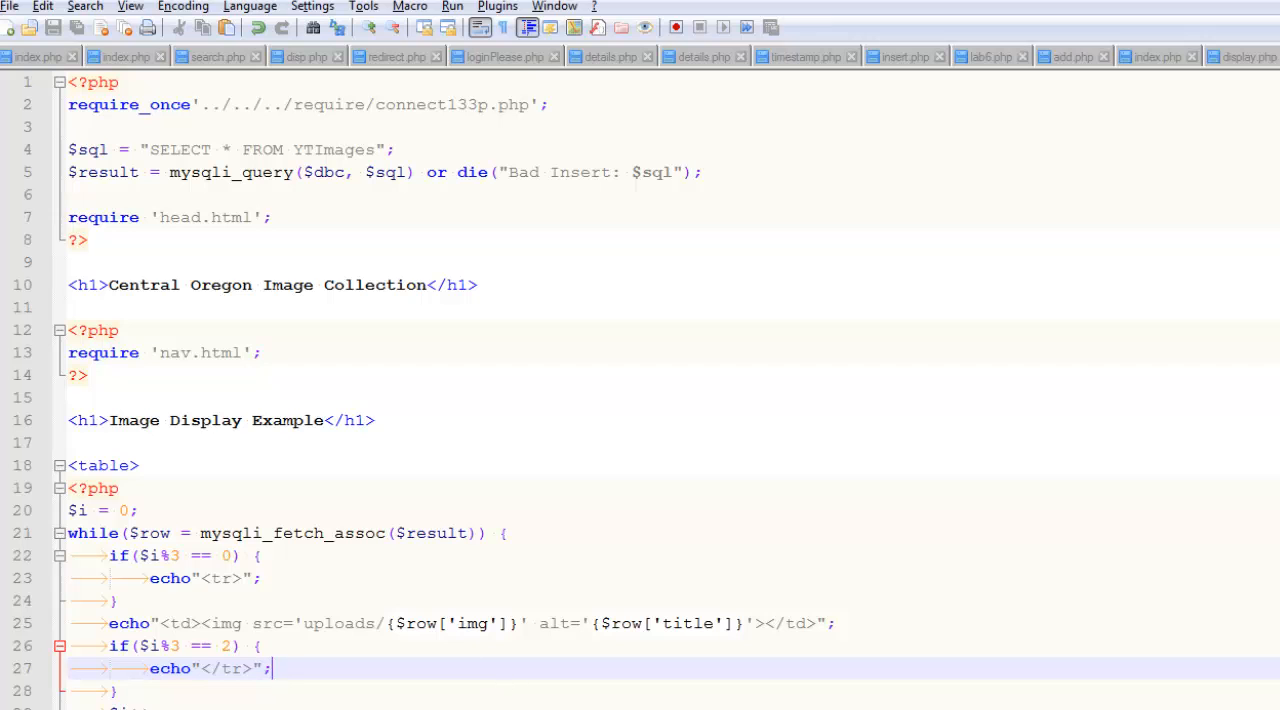
# Add class='gallery' after the alt attribute in the img tag on line 25
pyautogui.scroll(-3)
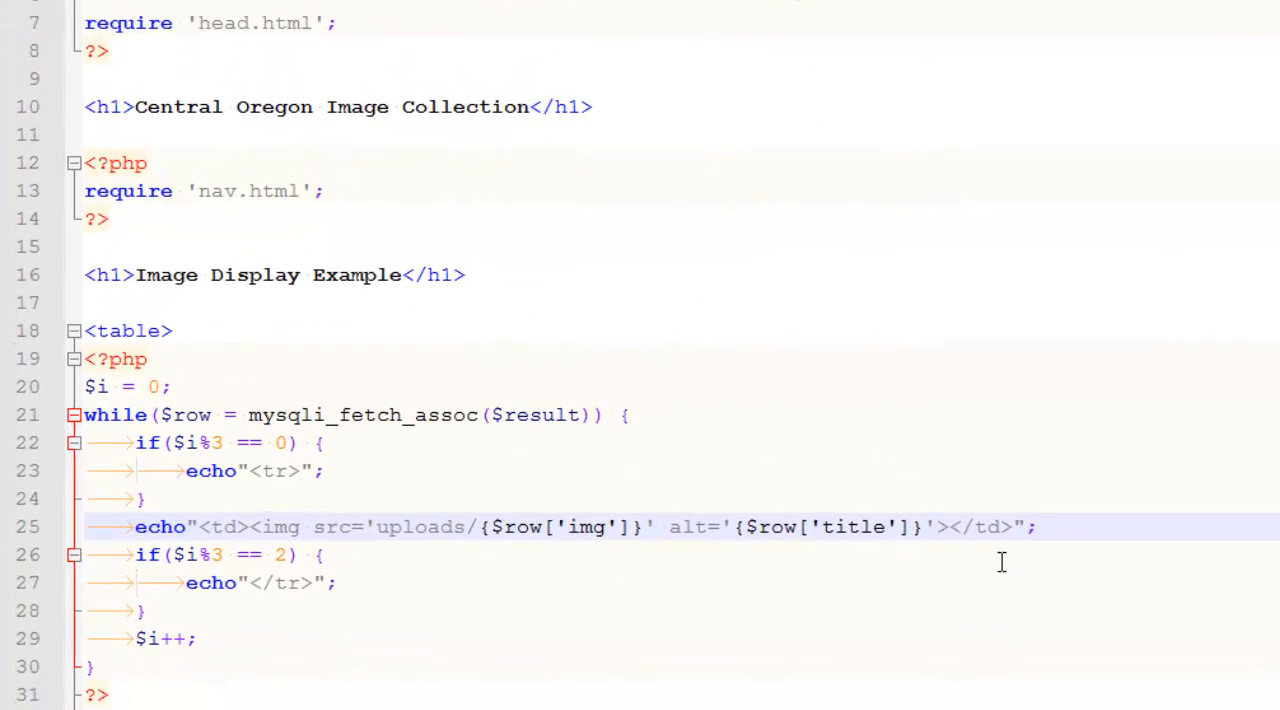
pyautogui.write("class='")
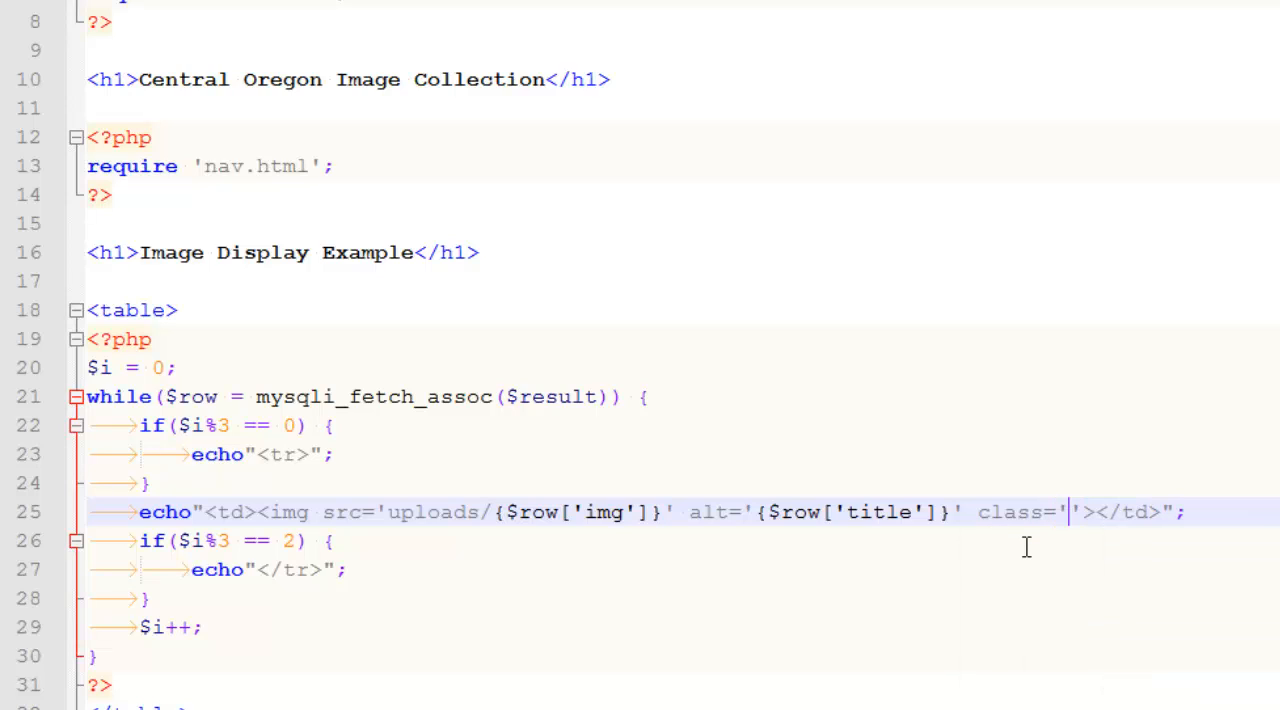
pyautogui.write('galler')
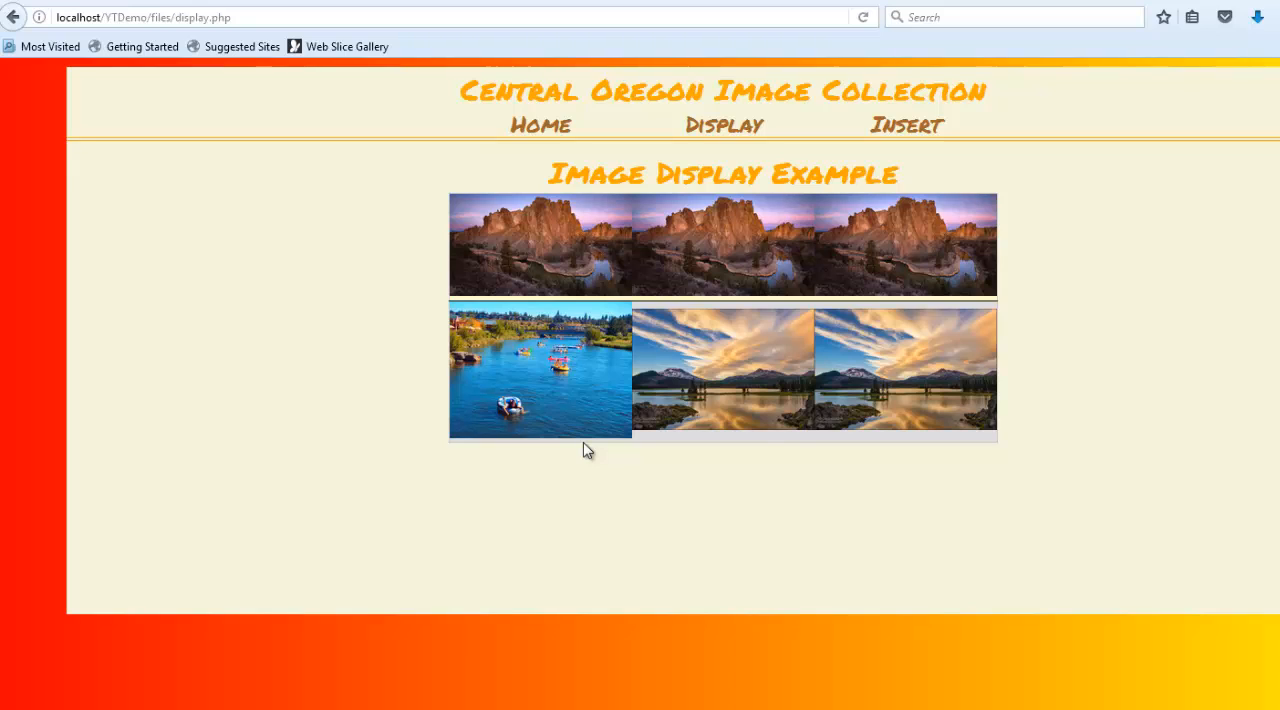
pyautogui.moveTo(593, 463)
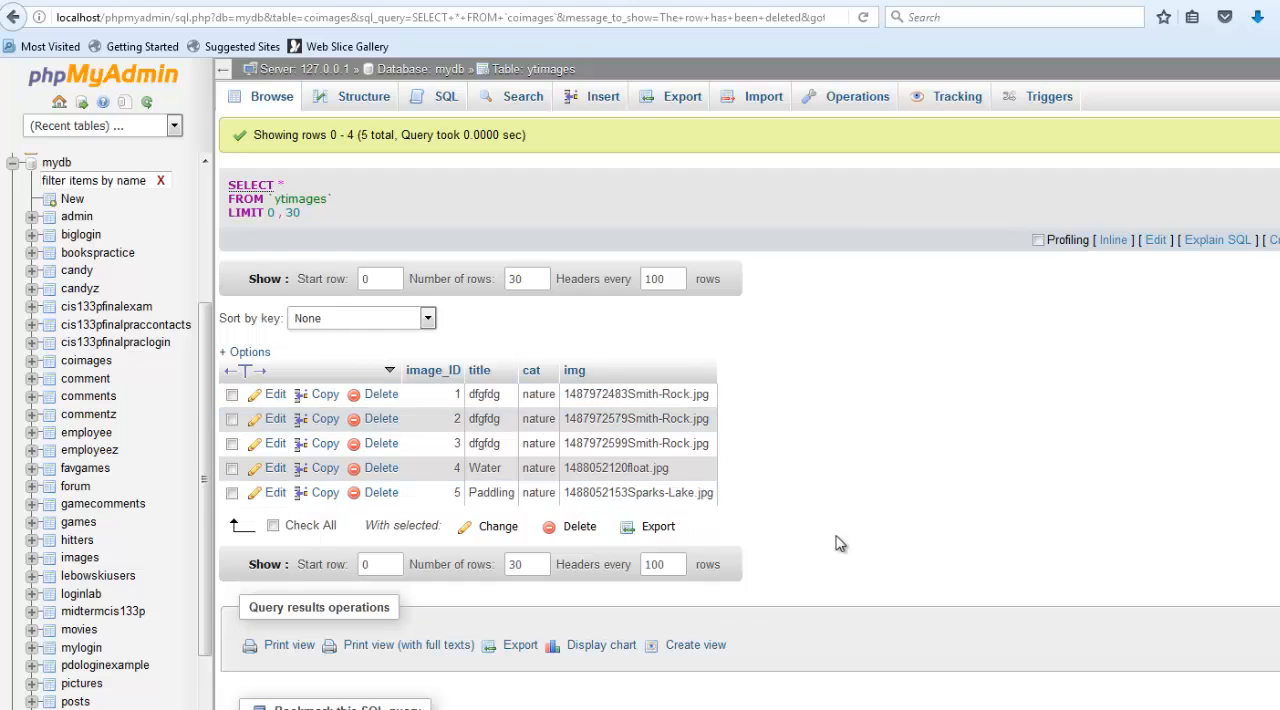
pyautogui.moveTo(818, 531)
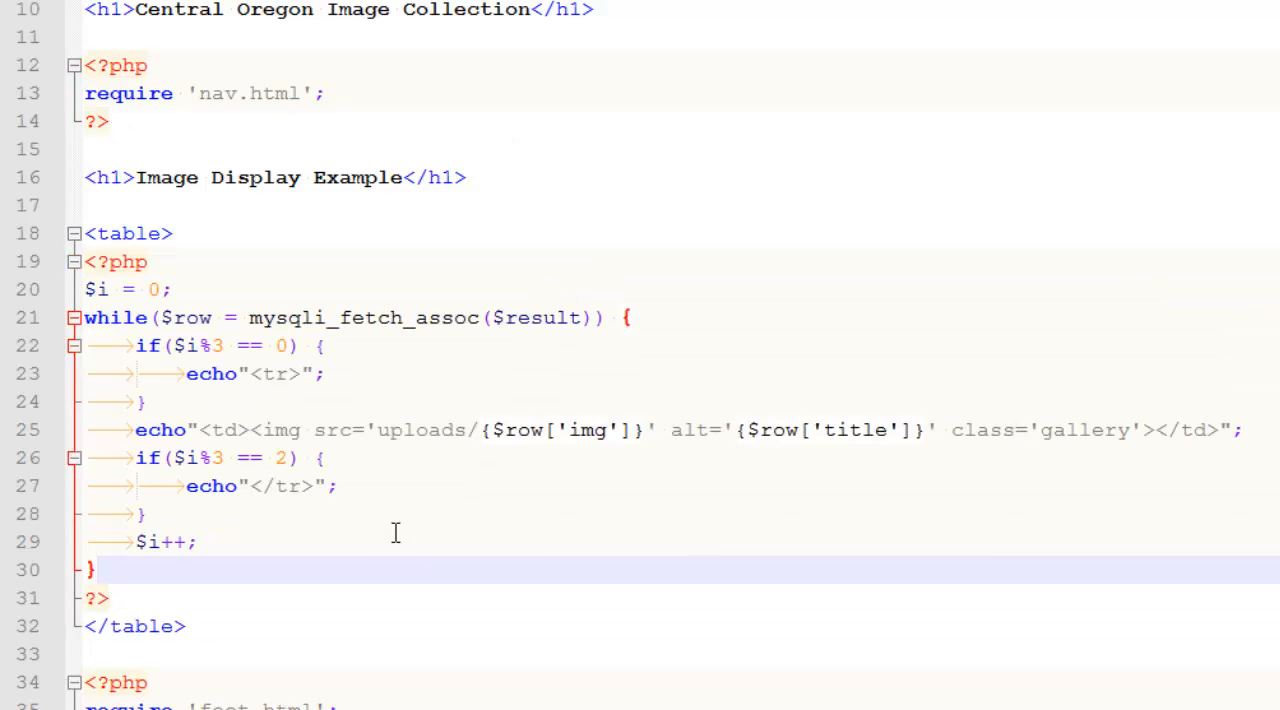
pyautogui.moveTo(396, 540)
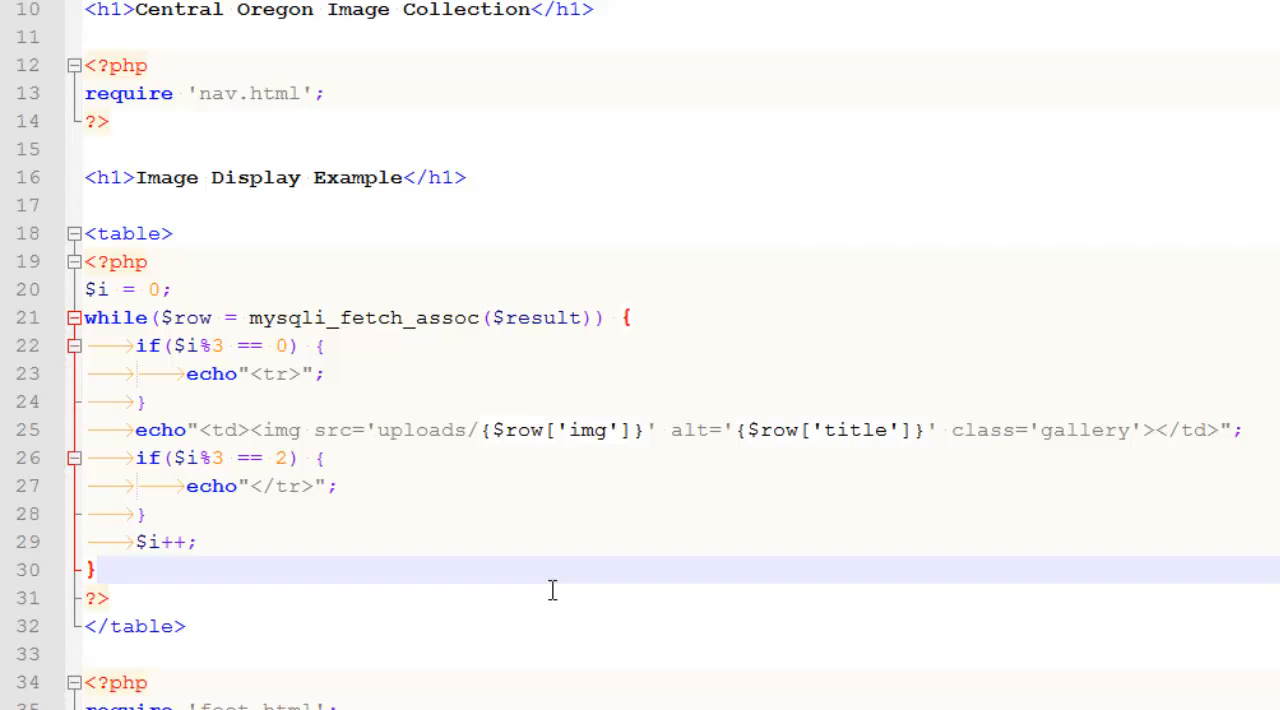
# Place the cursor after the while loop's closing brace on line 30
pyautogui.click(96, 569)
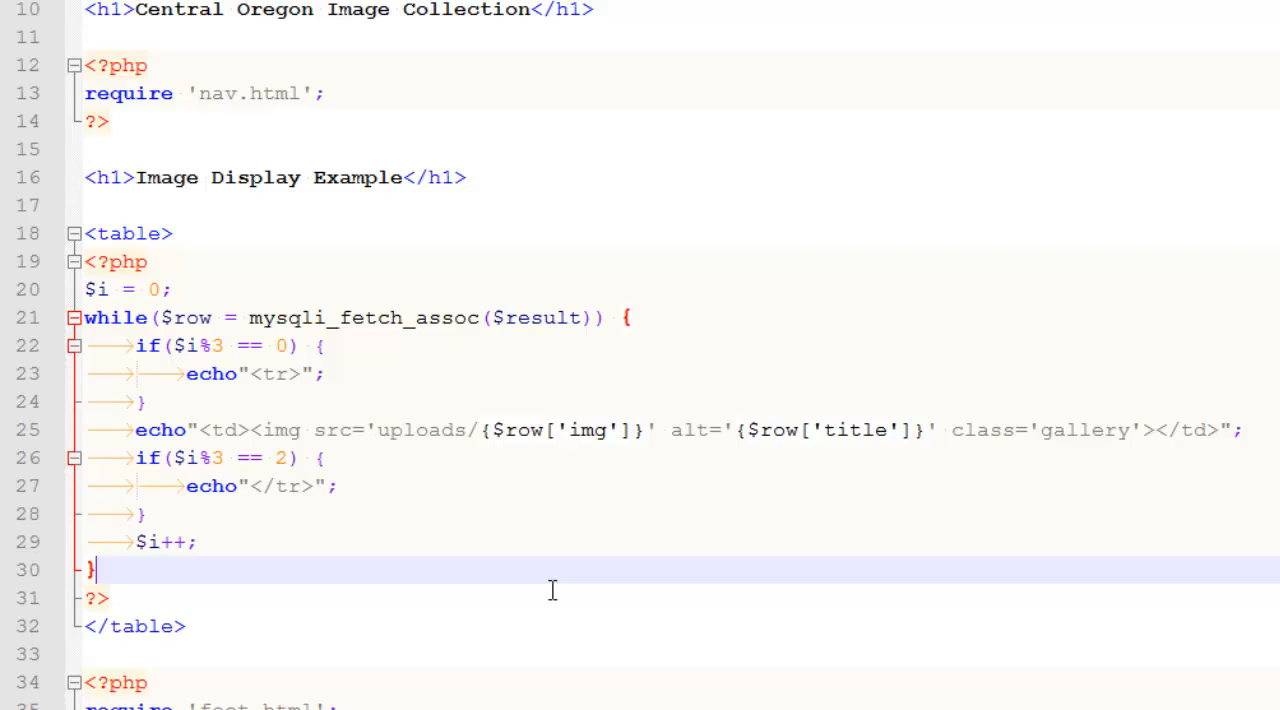